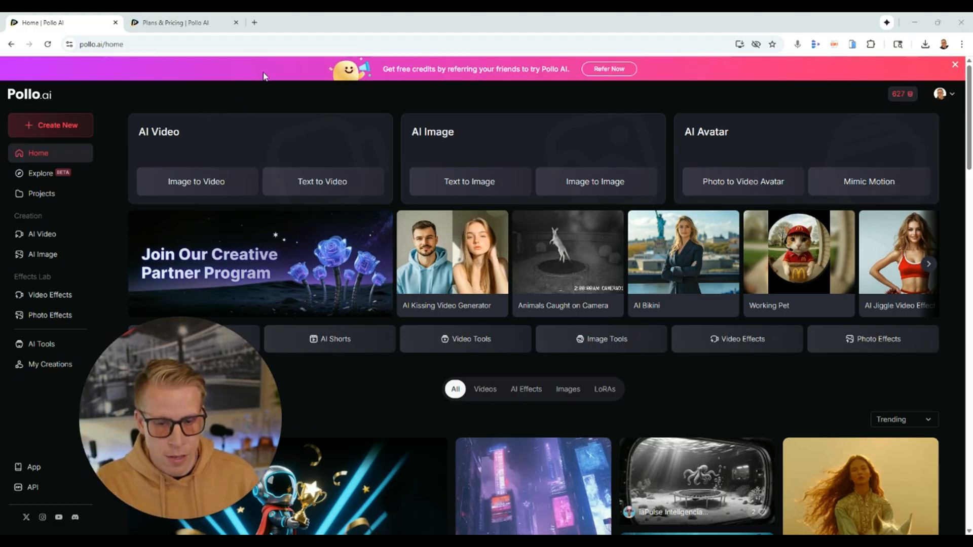
{"action": "mouse_move", "coordinate": [237, 96]}
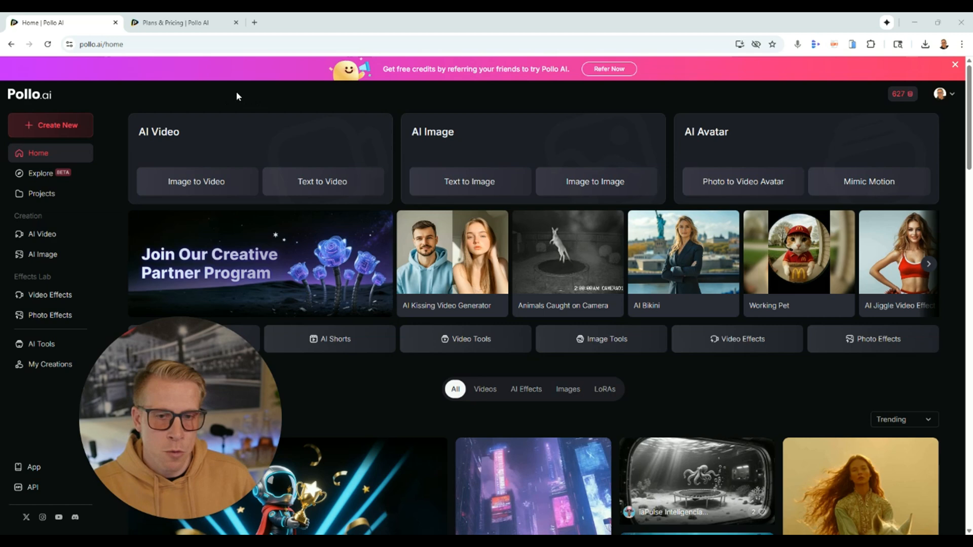
Open the Image to Image tool and upload the blue-hoodie portrait as the source.
{"action": "scroll", "scroll_direction": "down", "scroll_amount": 3}
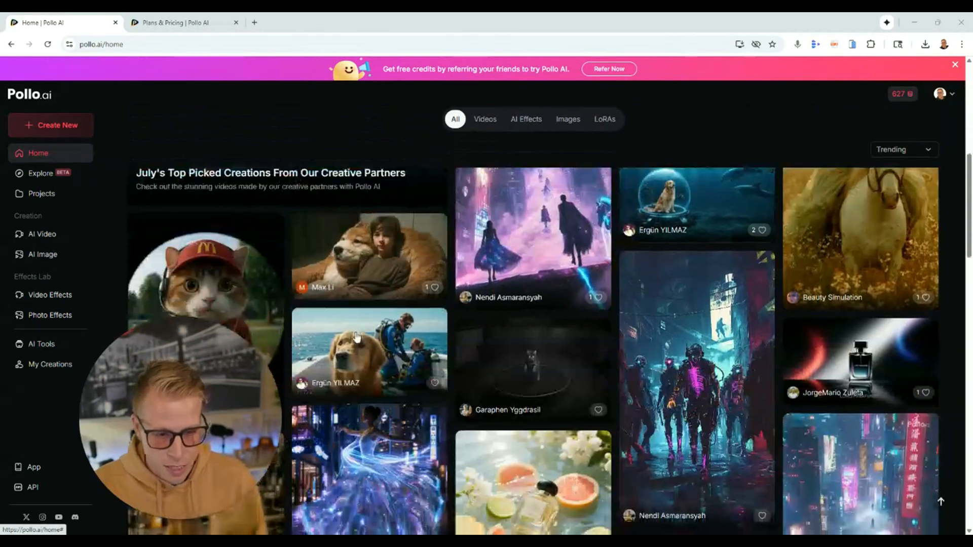
{"action": "scroll", "scroll_direction": "down", "scroll_amount": 3}
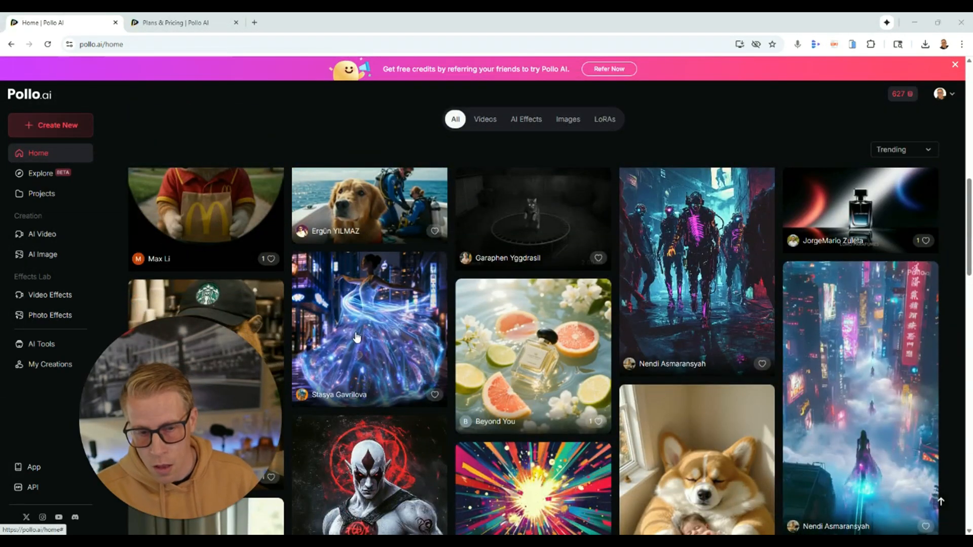
{"action": "scroll", "scroll_direction": "up", "scroll_amount": 3}
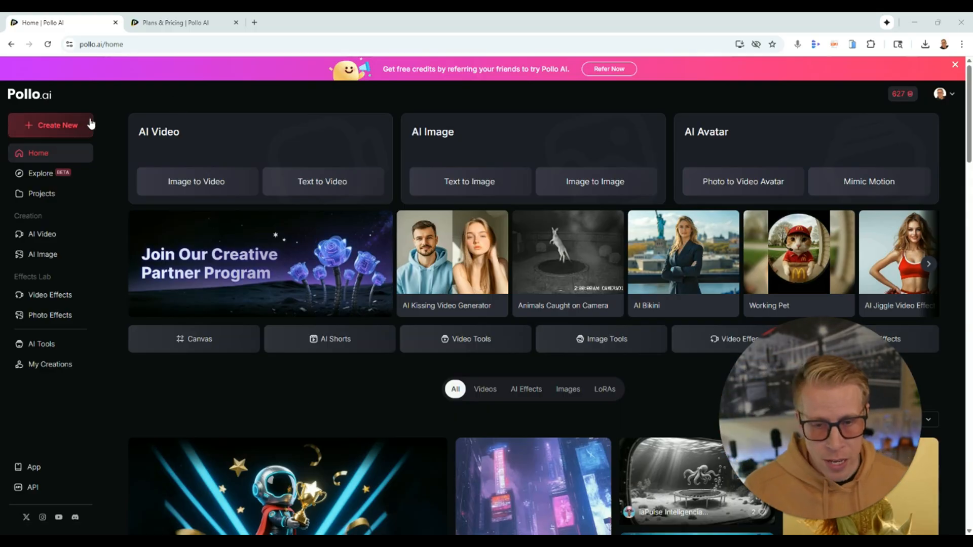
{"action": "mouse_move", "coordinate": [282, 139]}
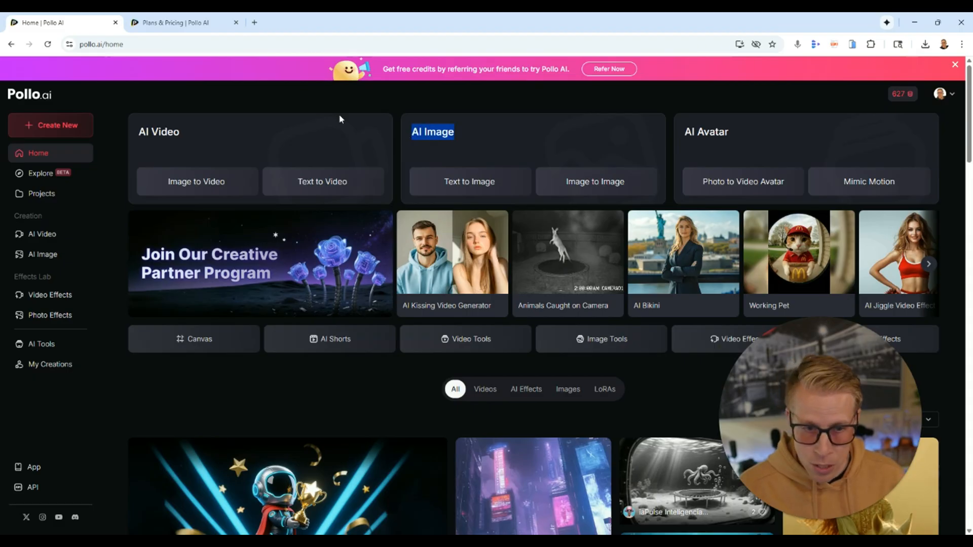
{"action": "mouse_move", "coordinate": [521, 147]}
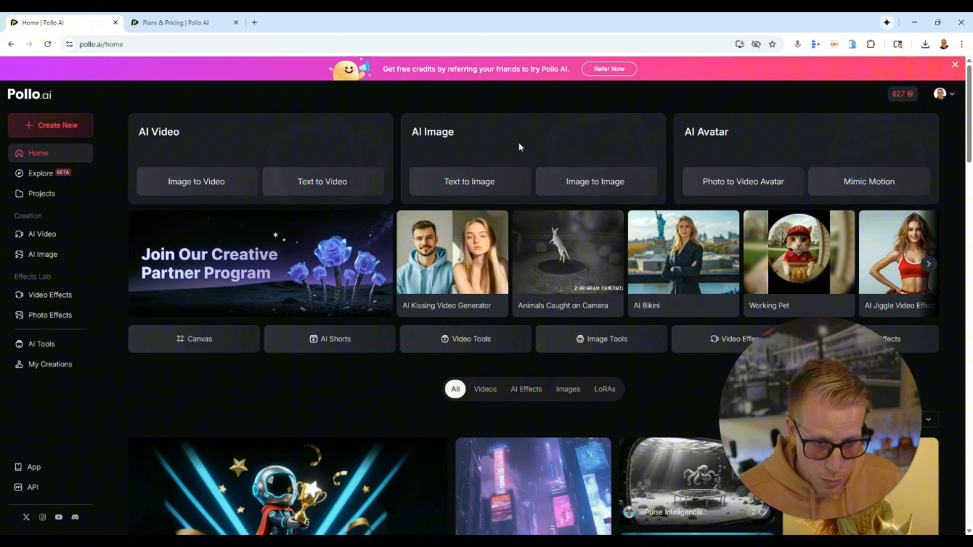
{"action": "mouse_move", "coordinate": [469, 181]}
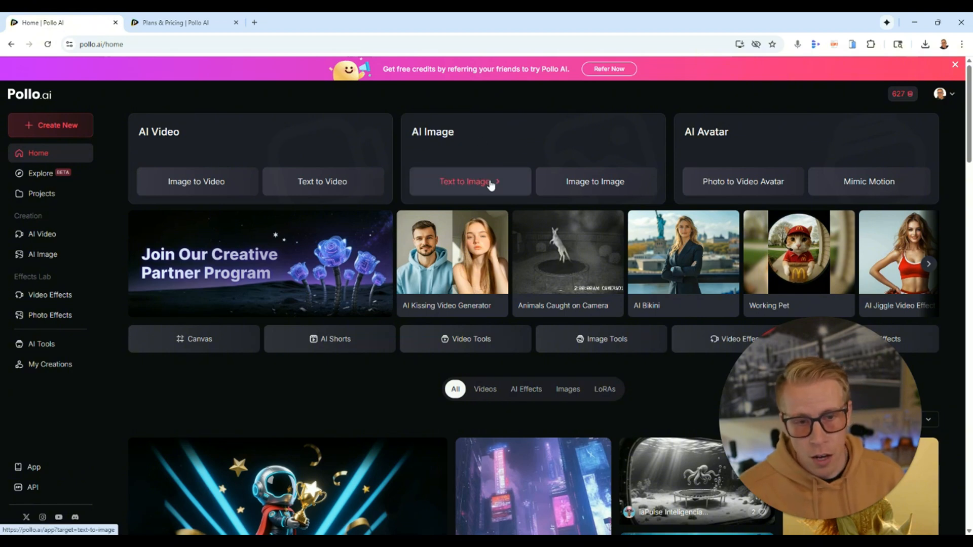
{"action": "left_click", "coordinate": [465, 181]}
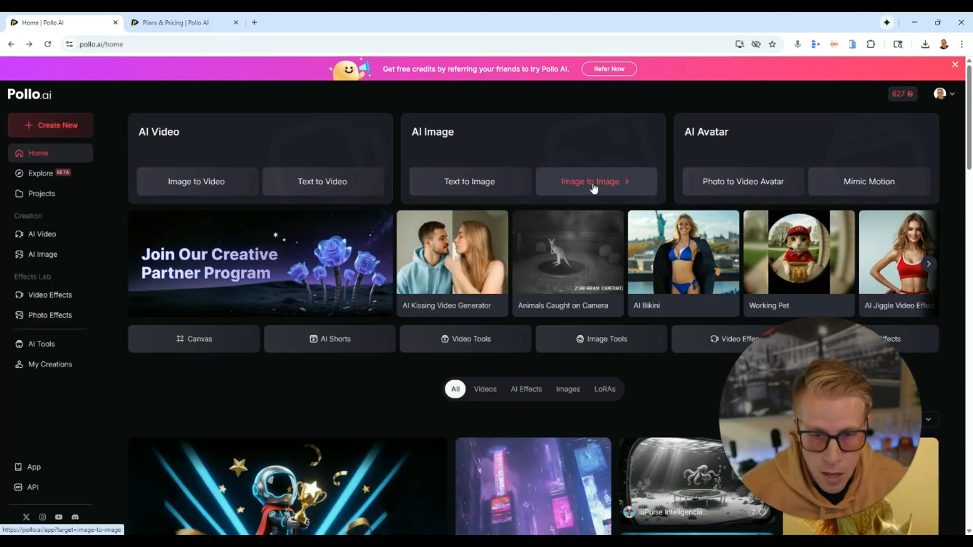
{"action": "left_click", "coordinate": [590, 181]}
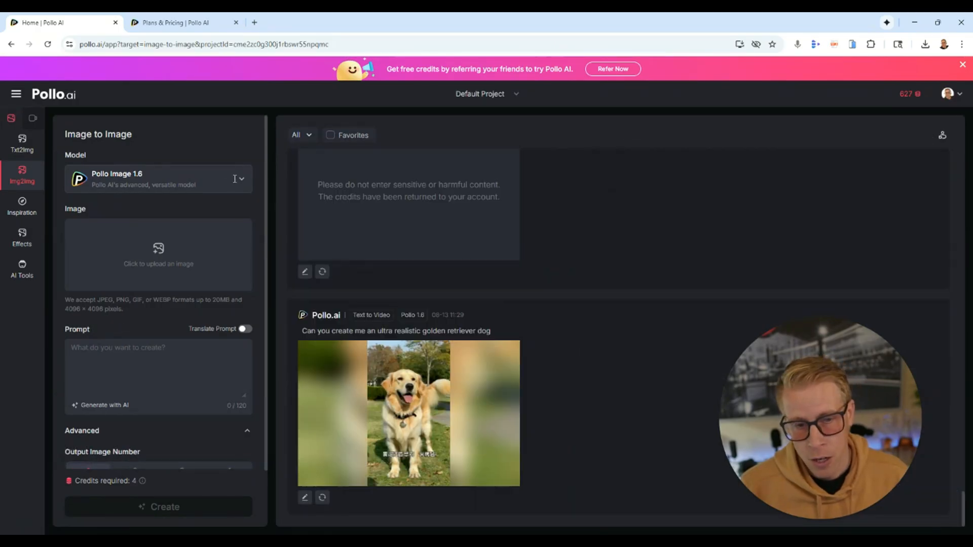
{"action": "mouse_move", "coordinate": [158, 257]}
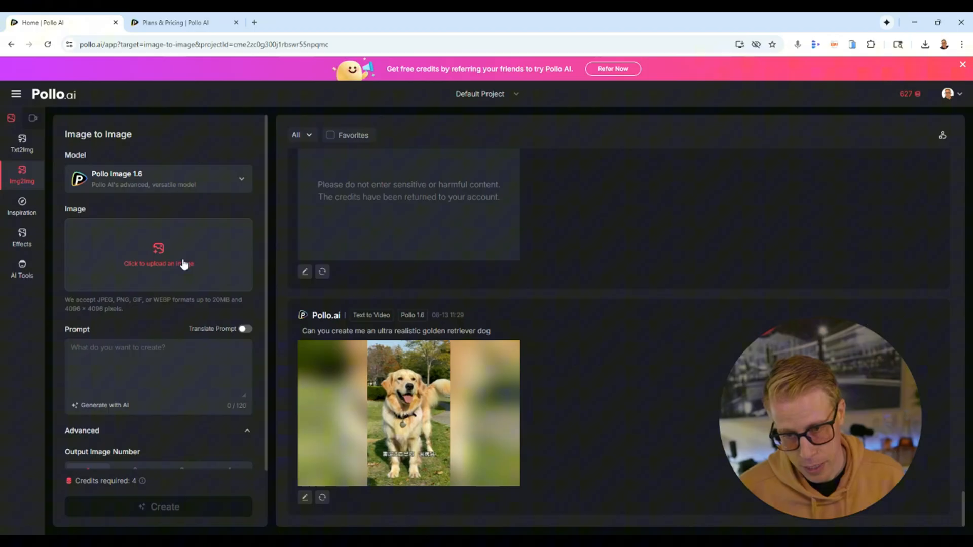
{"action": "left_click", "coordinate": [158, 254]}
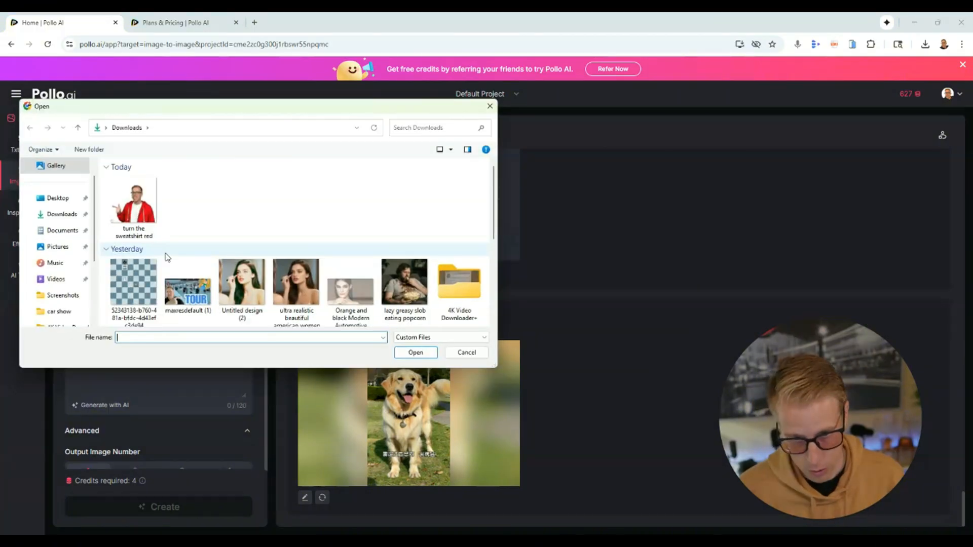
Scroll the history, enlarge the earlier red-sweatshirt result, and close it.
{"action": "scroll", "scroll_direction": "down", "scroll_amount": 3}
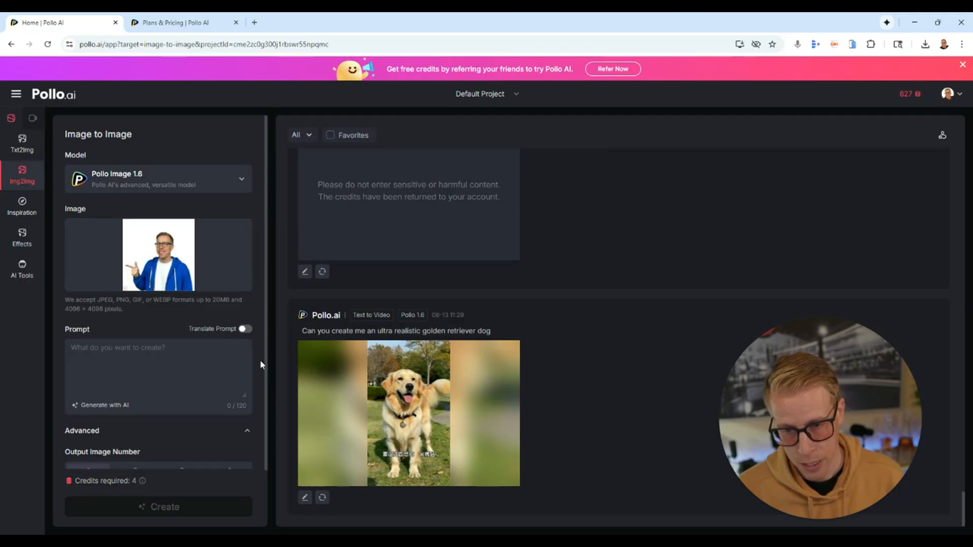
{"action": "left_click", "coordinate": [171, 382]}
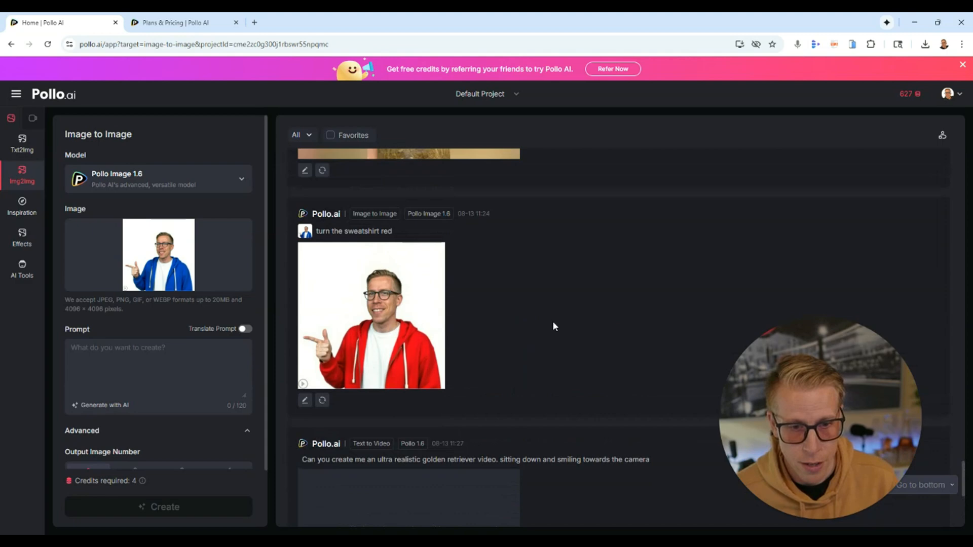
{"action": "left_click", "coordinate": [370, 316]}
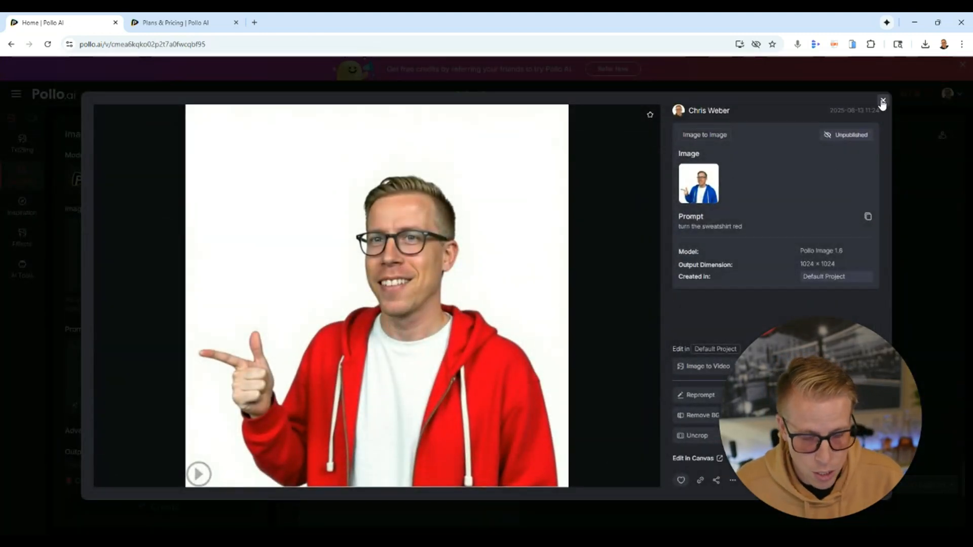
{"action": "left_click", "coordinate": [882, 102]}
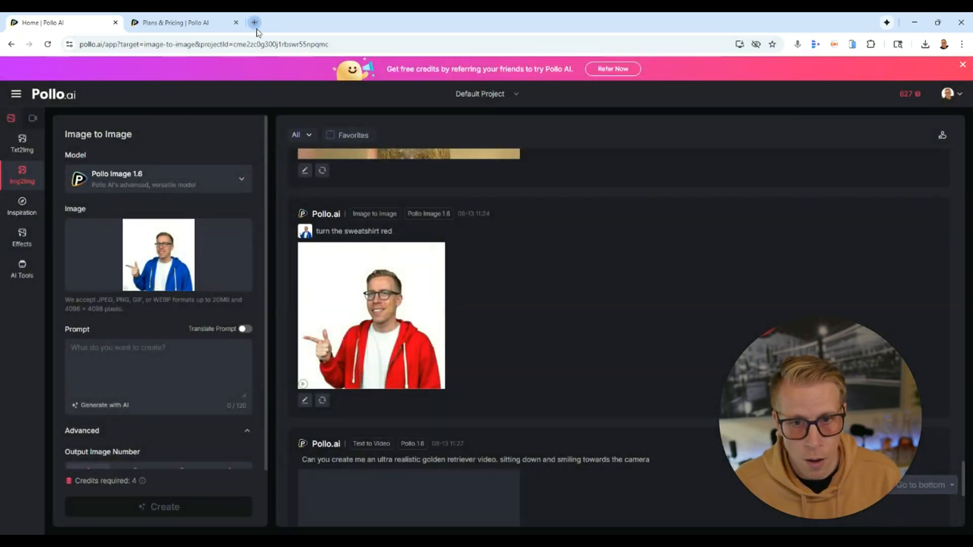
In a new tab, open your Facebook profile and scroll to the grey-to-blue hoodie post.
{"action": "left_click", "coordinate": [254, 23]}
{"action": "type", "text": "facebook.com"}
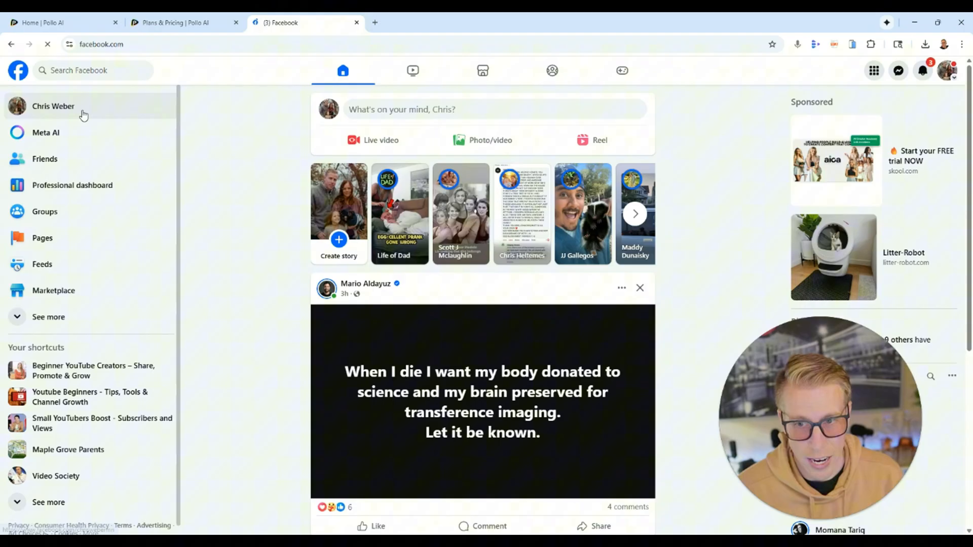
{"action": "left_click", "coordinate": [53, 106]}
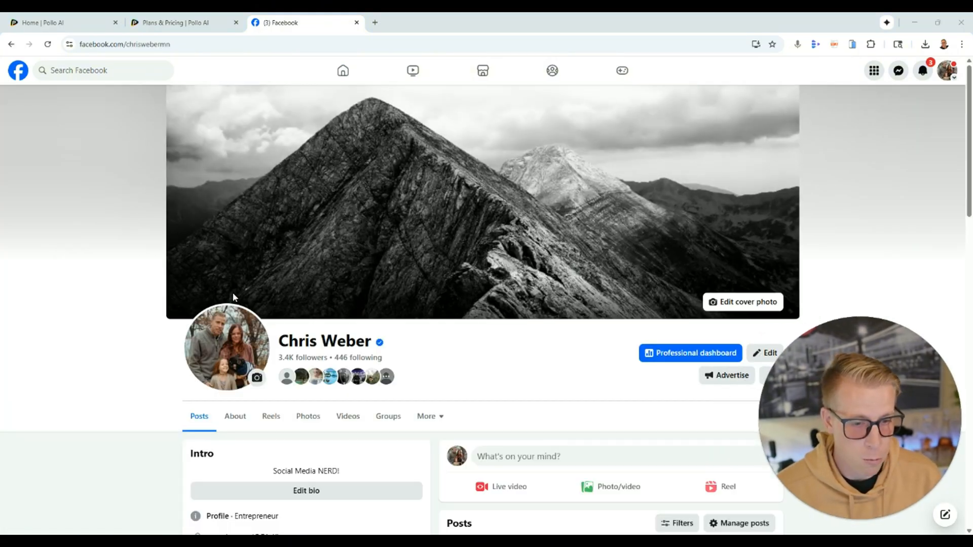
{"action": "scroll", "scroll_direction": "down", "scroll_amount": 3}
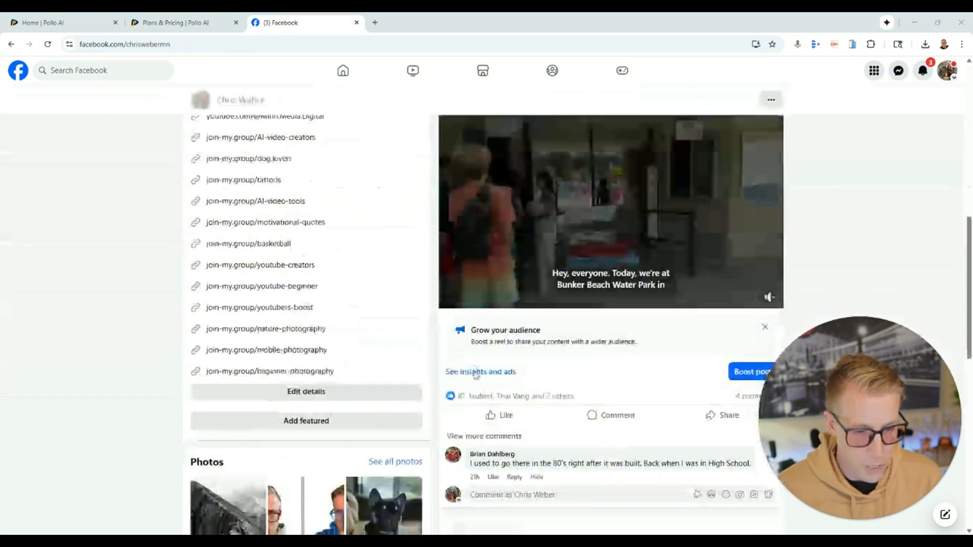
{"action": "scroll", "scroll_direction": "down", "scroll_amount": 3}
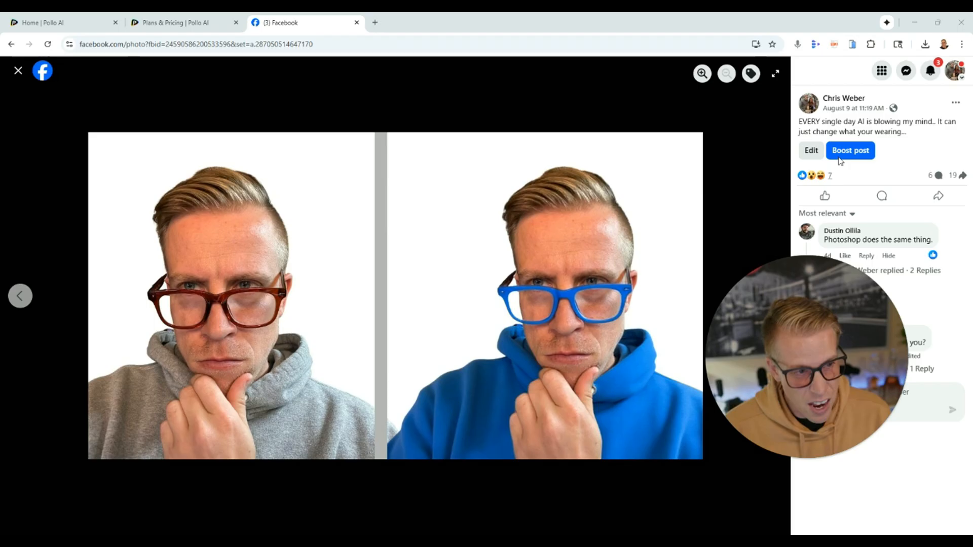
{"action": "mouse_move", "coordinate": [923, 136]}
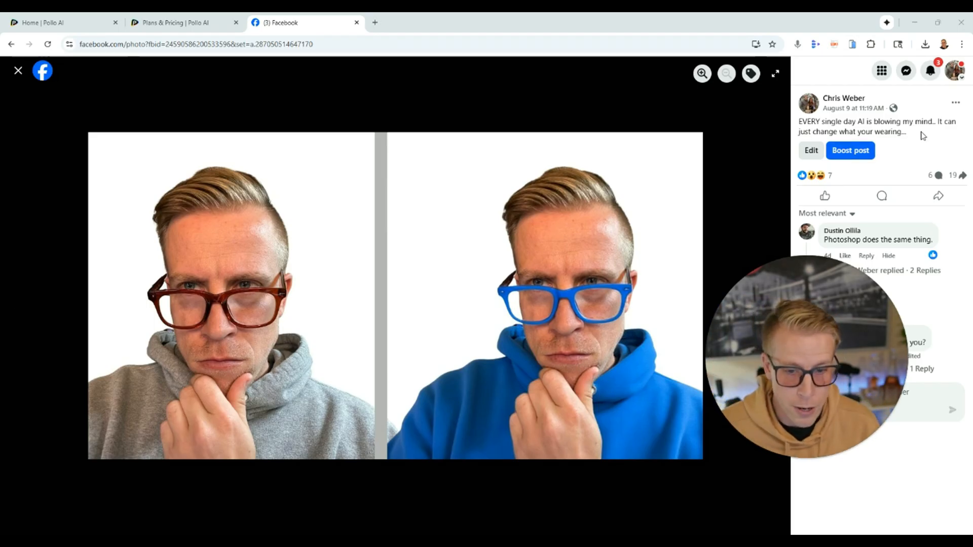
{"action": "mouse_move", "coordinate": [249, 324]}
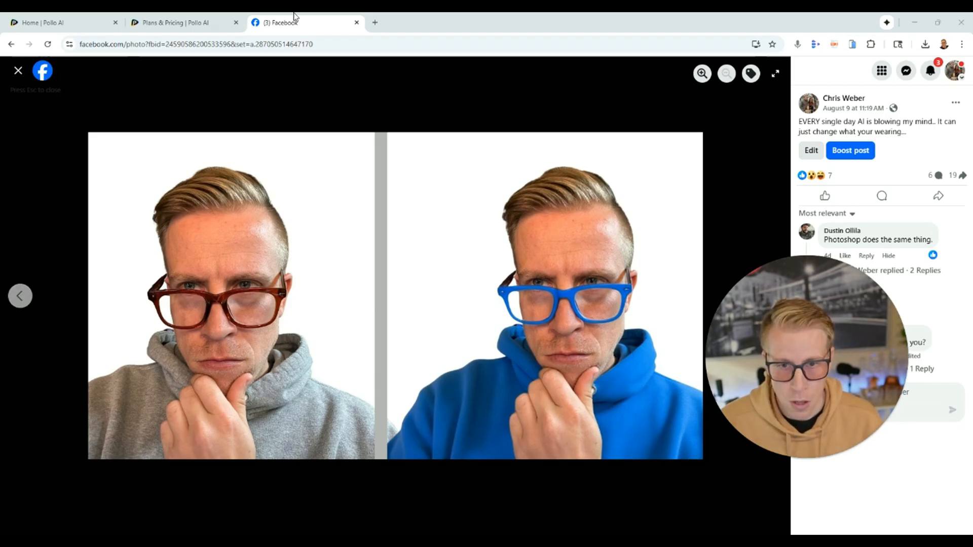
Switch back to the Pollo AI tab and scroll the history to the popcorn man video.
{"action": "left_click", "coordinate": [59, 22]}
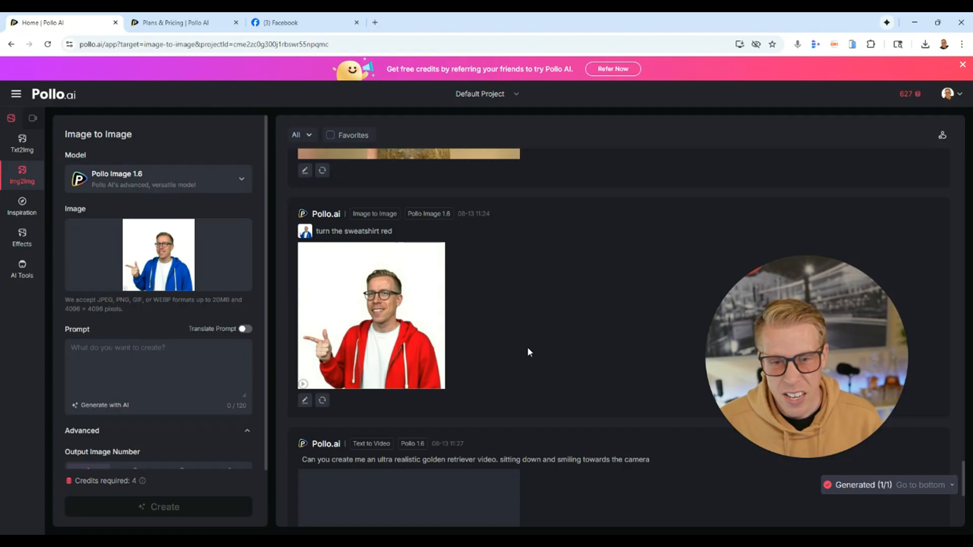
{"action": "mouse_move", "coordinate": [52, 100]}
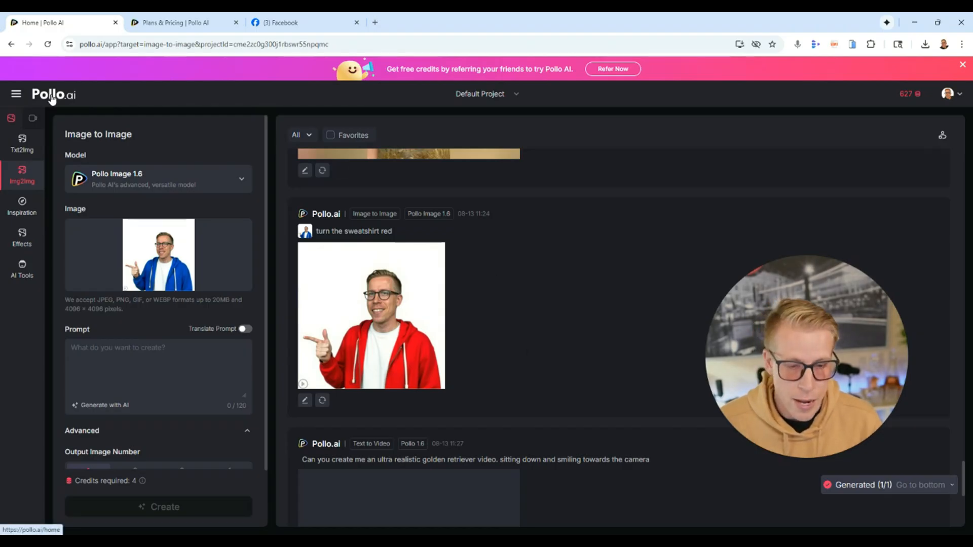
{"action": "scroll", "scroll_direction": "up", "scroll_amount": 3}
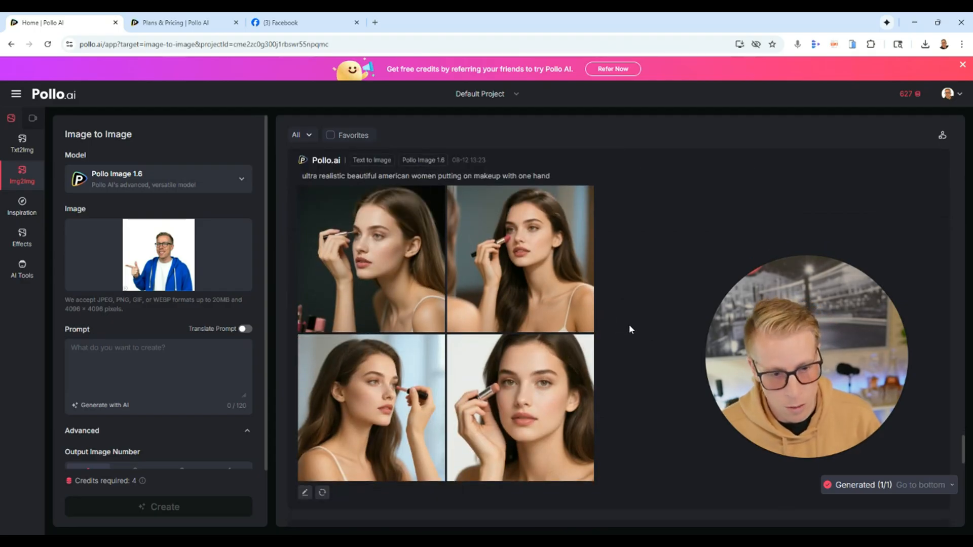
{"action": "mouse_move", "coordinate": [551, 387]}
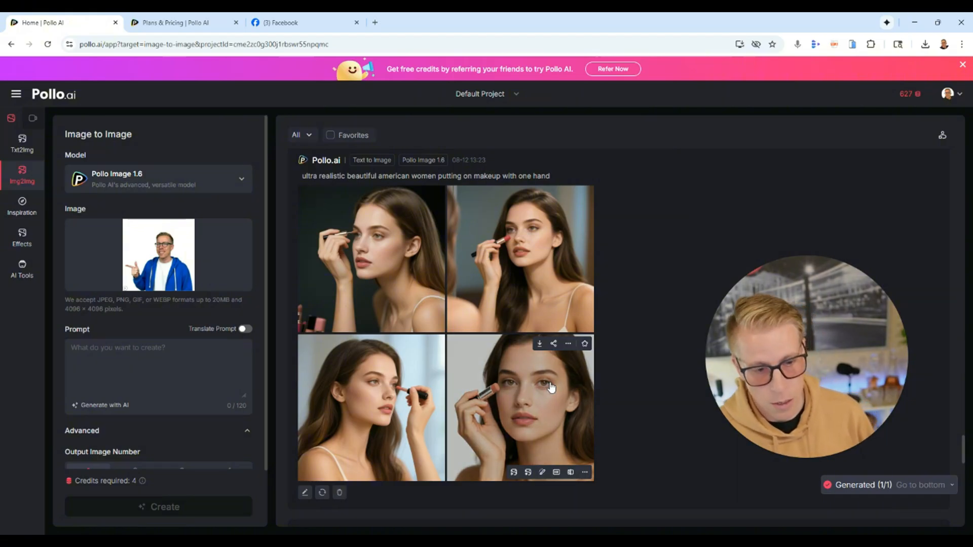
{"action": "mouse_move", "coordinate": [478, 281]}
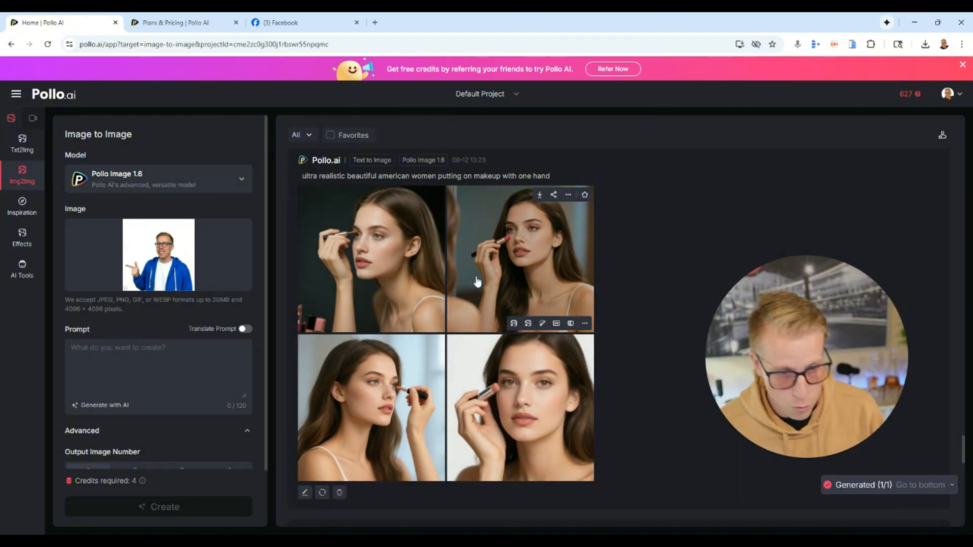
{"action": "scroll", "scroll_direction": "down", "scroll_amount": 3}
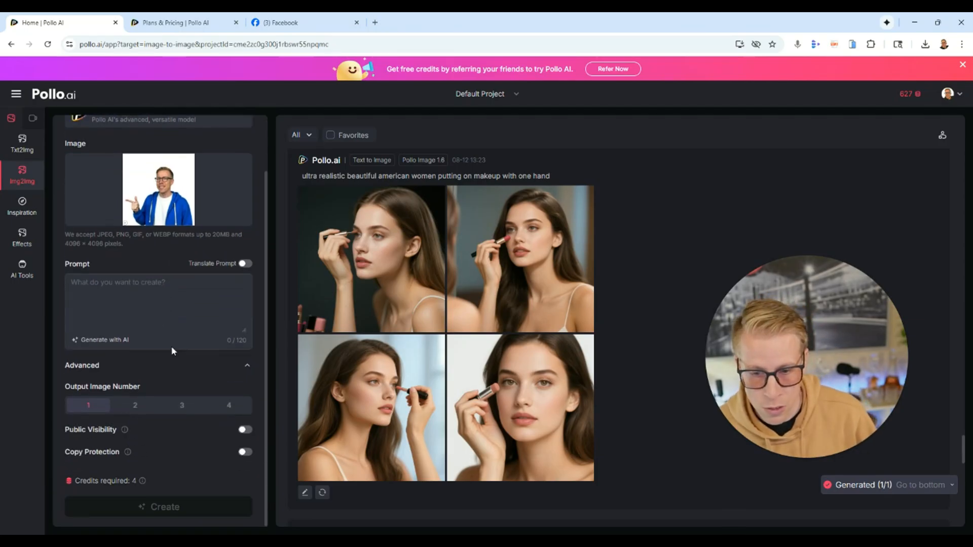
{"action": "mouse_move", "coordinate": [229, 404]}
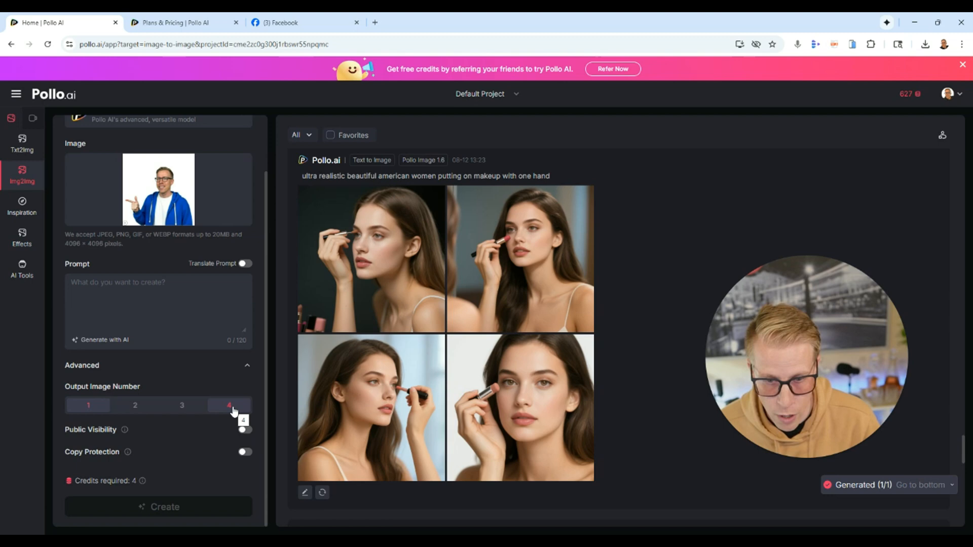
{"action": "scroll", "scroll_direction": "up", "scroll_amount": 3}
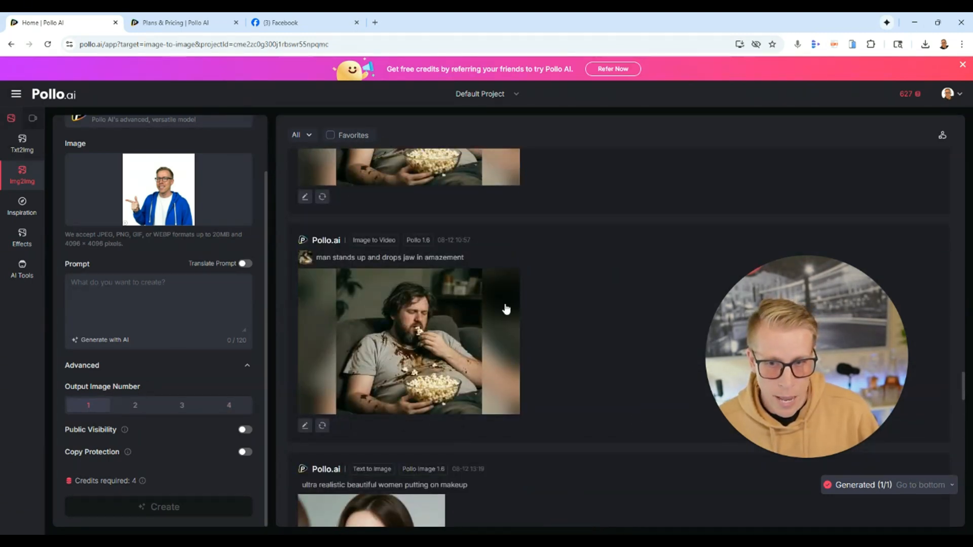
{"action": "mouse_move", "coordinate": [47, 99]}
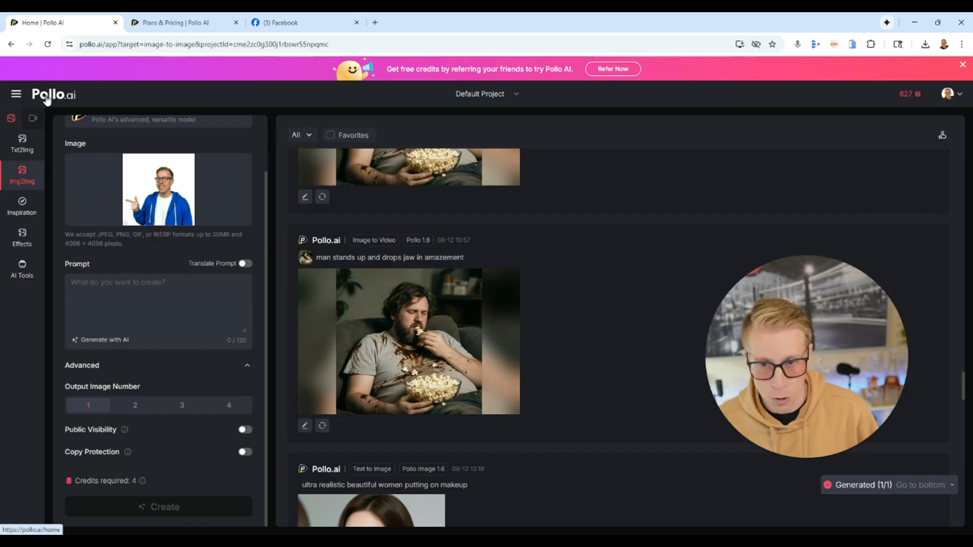
Go to the Pollo AI home page, open Image to Video, and scroll past generations.
{"action": "left_click", "coordinate": [52, 94]}
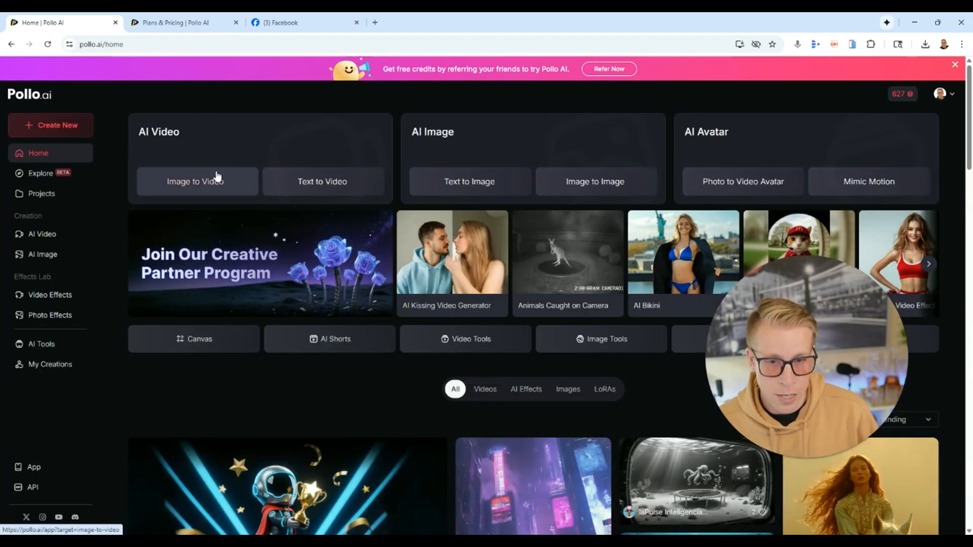
{"action": "mouse_move", "coordinate": [195, 181]}
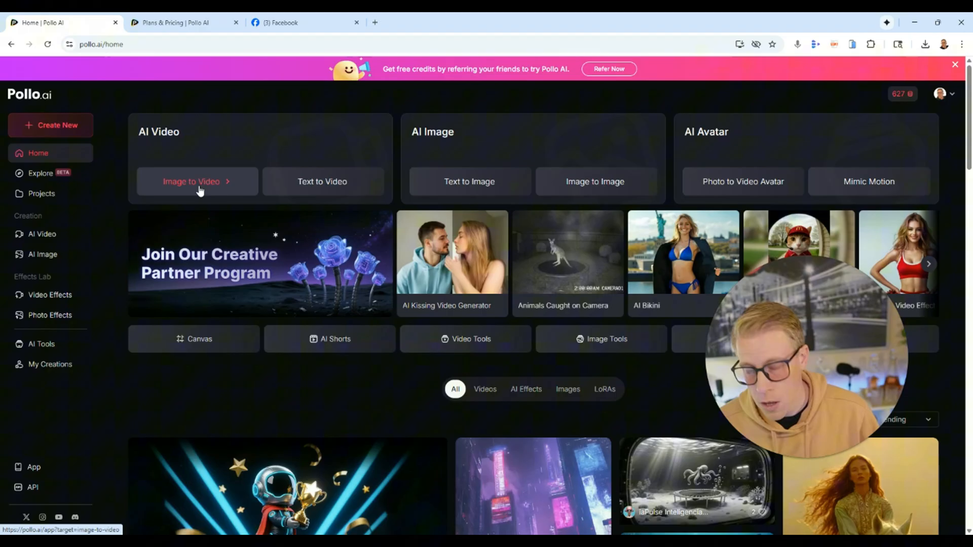
{"action": "left_click", "coordinate": [197, 181]}
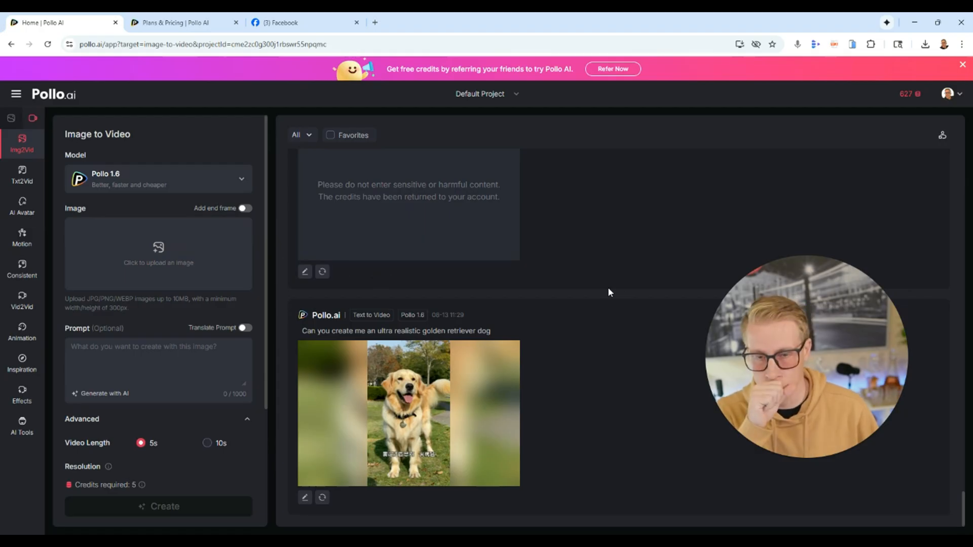
{"action": "left_click", "coordinate": [154, 376]}
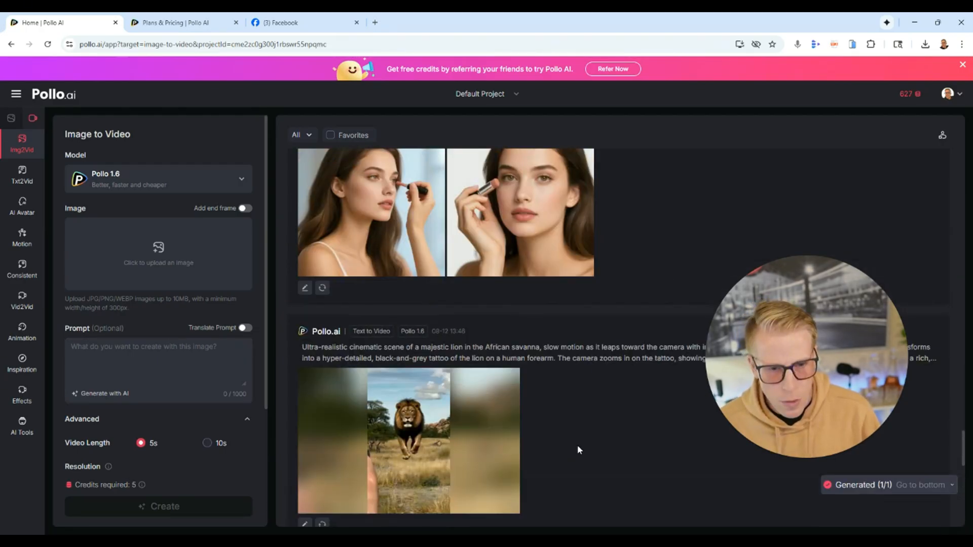
{"action": "scroll", "scroll_direction": "up", "scroll_amount": 3}
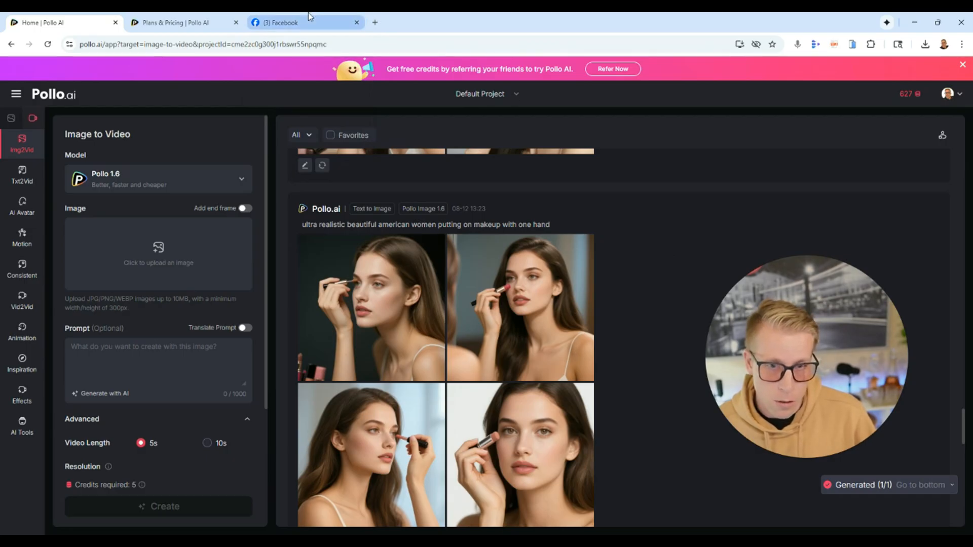
{"action": "left_click", "coordinate": [282, 22]}
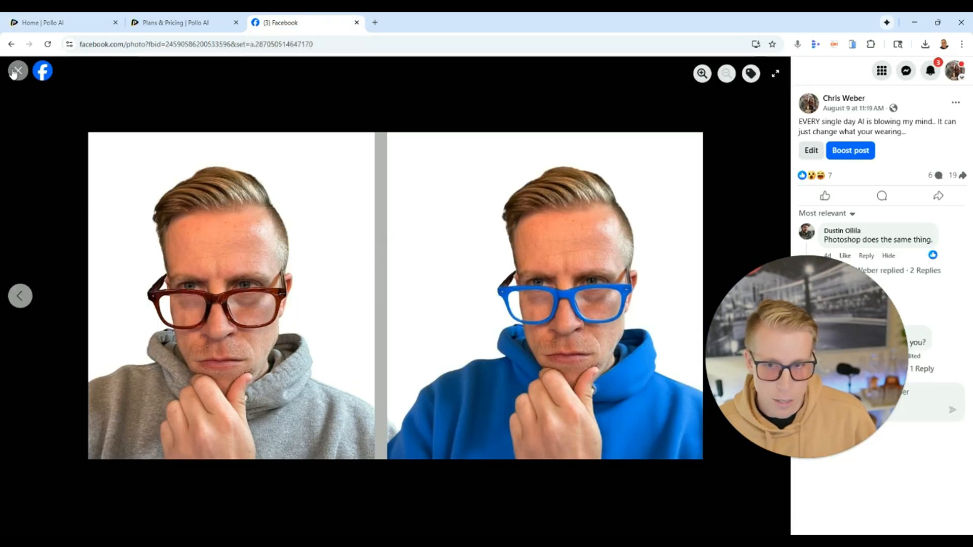
{"action": "left_click", "coordinate": [17, 71]}
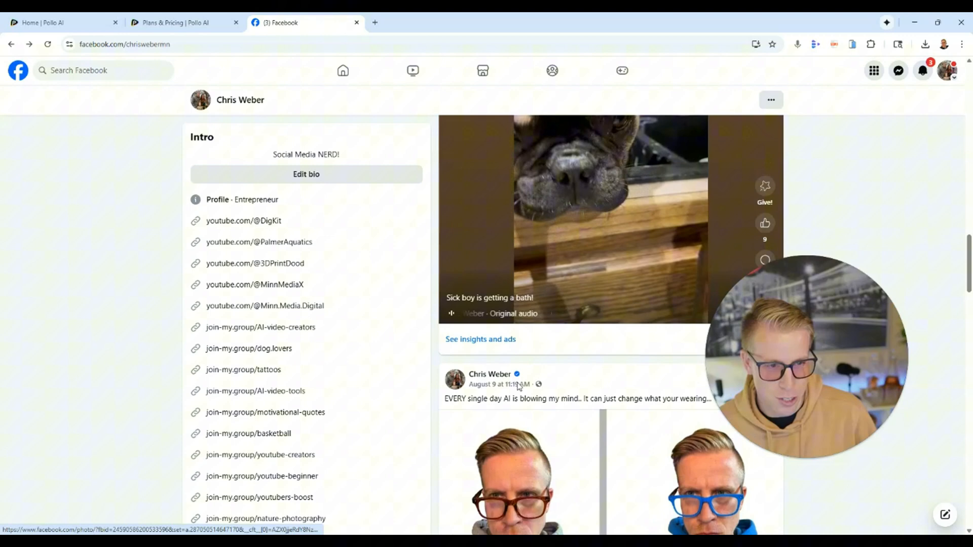
{"action": "scroll", "scroll_direction": "down", "scroll_amount": 3}
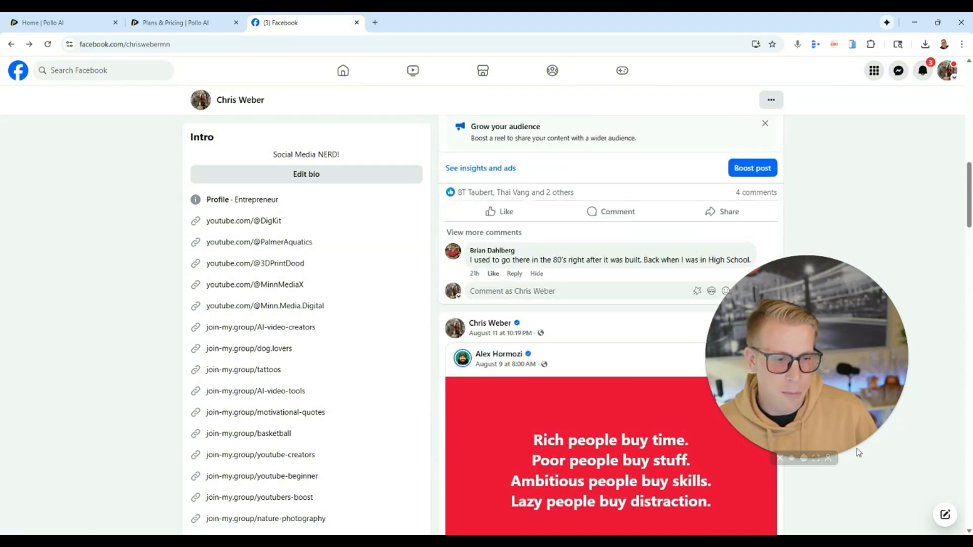
{"action": "mouse_move", "coordinate": [516, 323]}
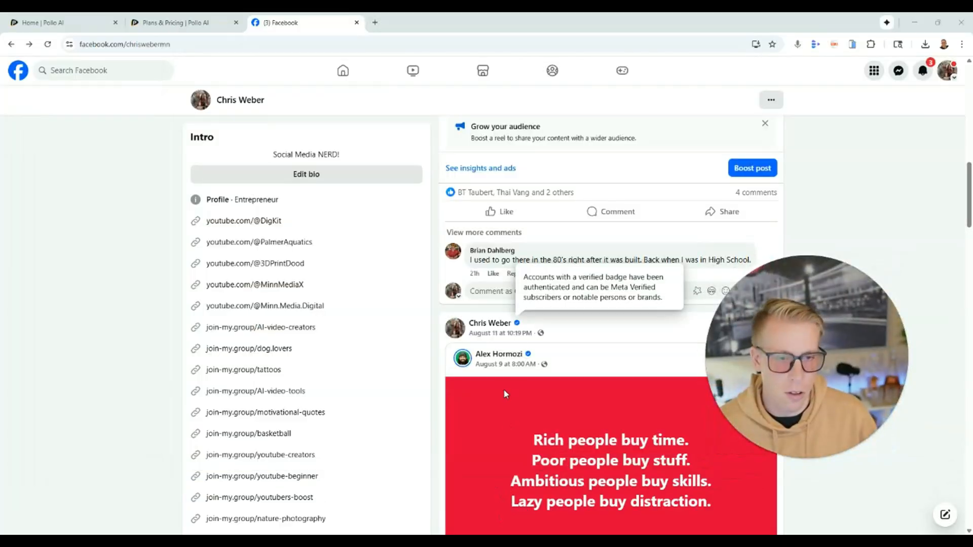
{"action": "scroll", "scroll_direction": "down", "scroll_amount": 3}
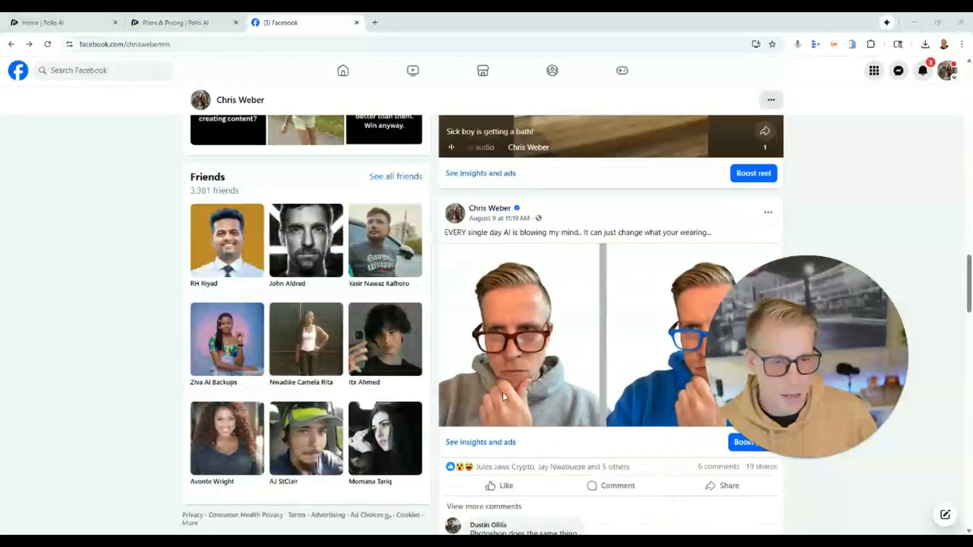
{"action": "scroll", "scroll_direction": "down", "scroll_amount": 3}
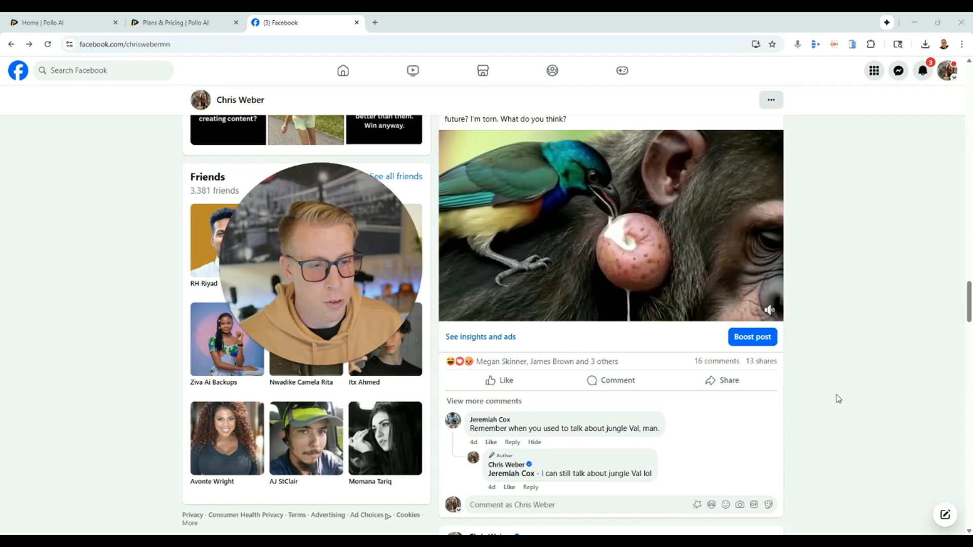
{"action": "mouse_move", "coordinate": [790, 282]}
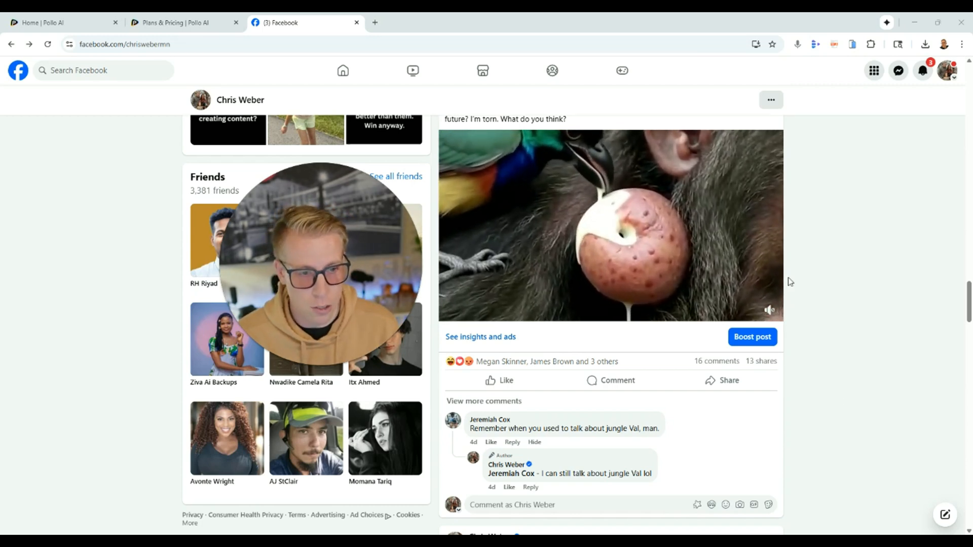
{"action": "mouse_move", "coordinate": [812, 262]}
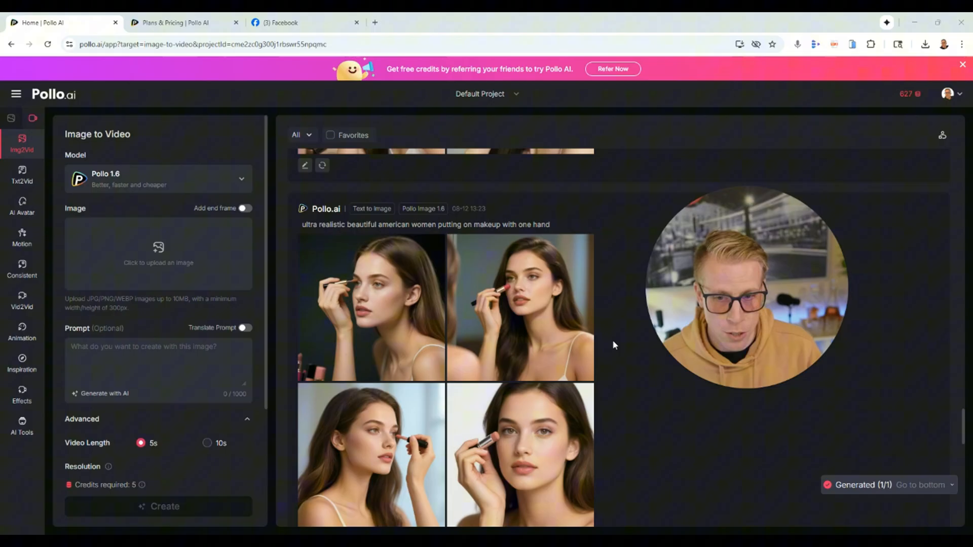
{"action": "scroll", "scroll_direction": "up", "scroll_amount": 3}
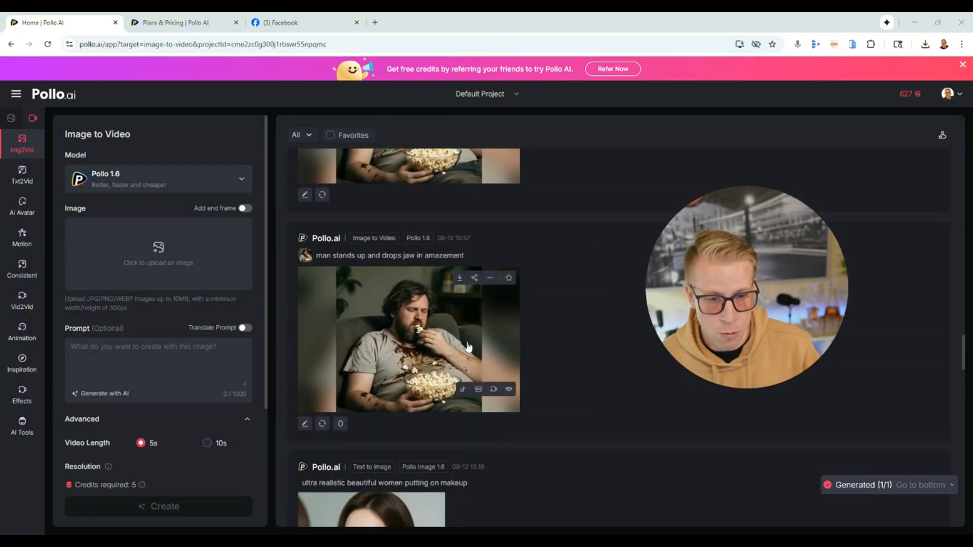
{"action": "left_click", "coordinate": [408, 338]}
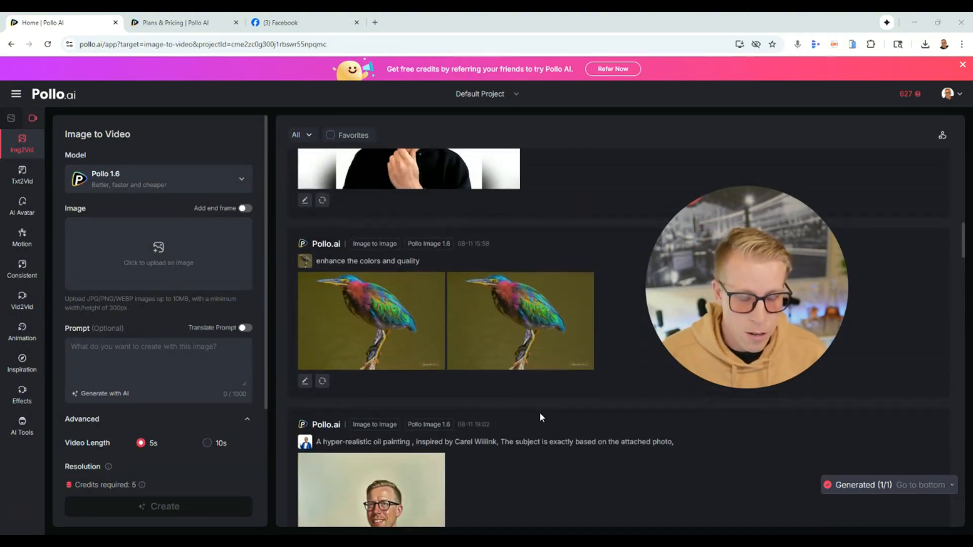
{"action": "mouse_move", "coordinate": [451, 323]}
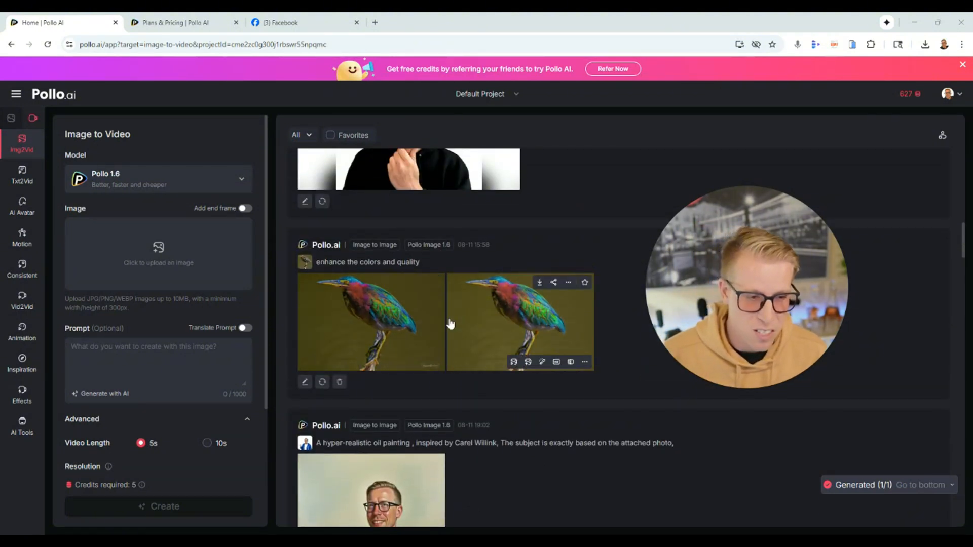
{"action": "mouse_move", "coordinate": [376, 311]}
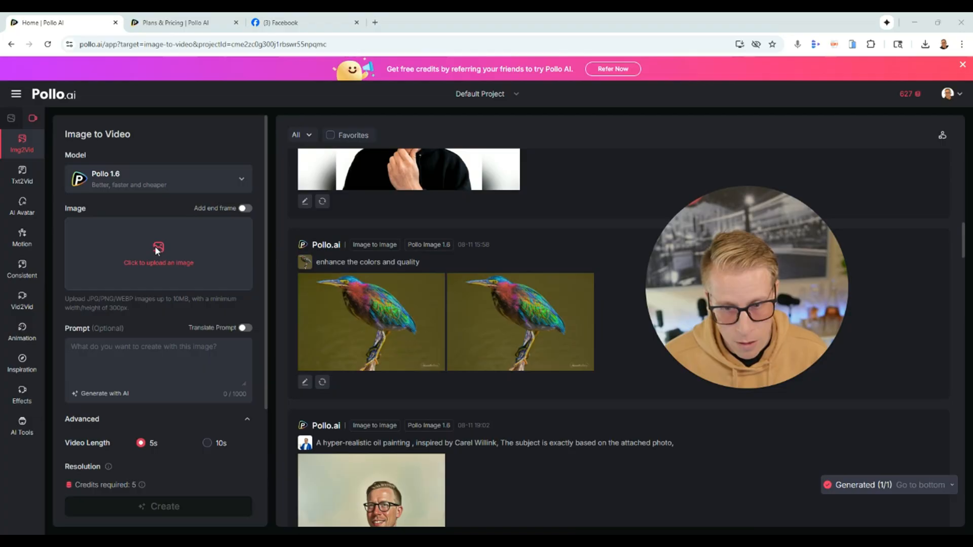
Upload the heron photo as the video's starting image with a 4:3 crop.
{"action": "left_click", "coordinate": [158, 253]}
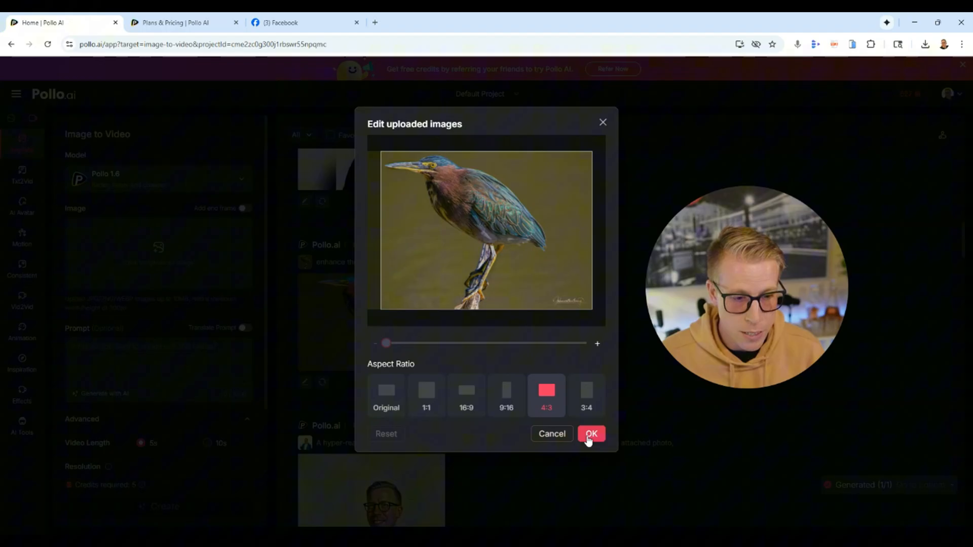
{"action": "left_click", "coordinate": [590, 434]}
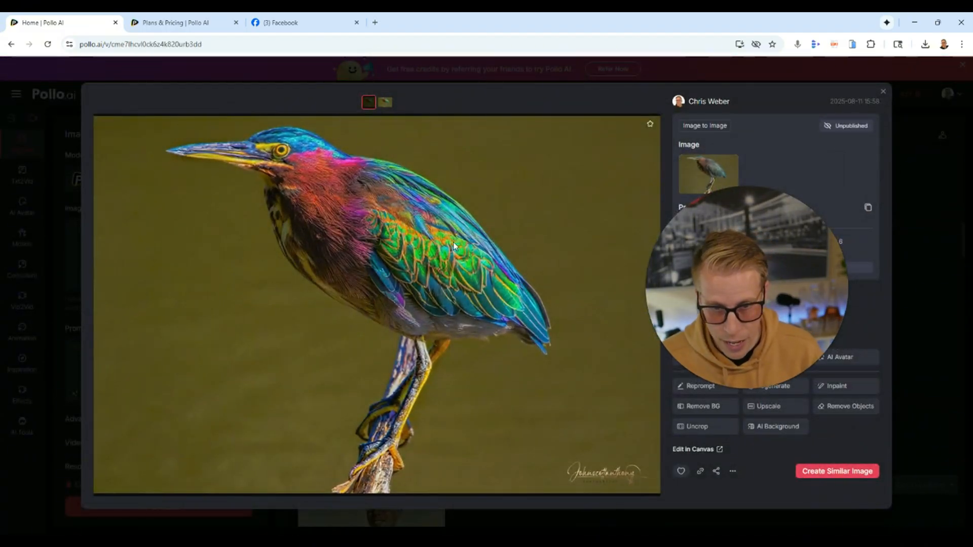
{"action": "mouse_move", "coordinate": [675, 132]}
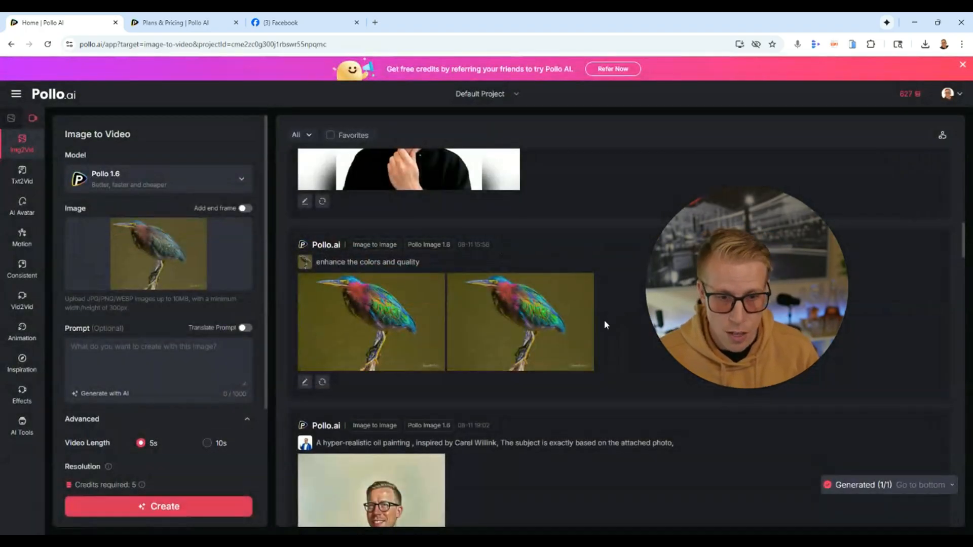
{"action": "scroll", "scroll_direction": "up", "scroll_amount": 3}
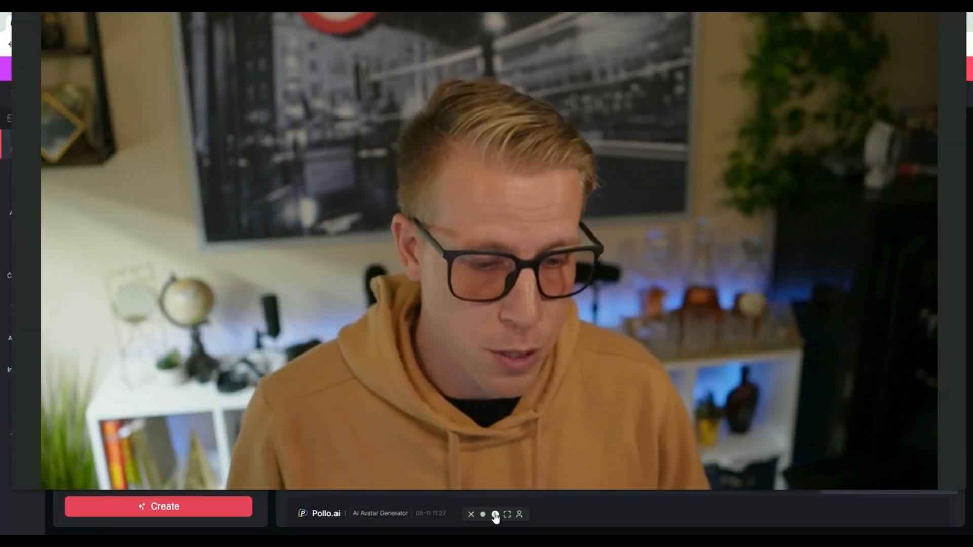
{"action": "left_click", "coordinate": [506, 514]}
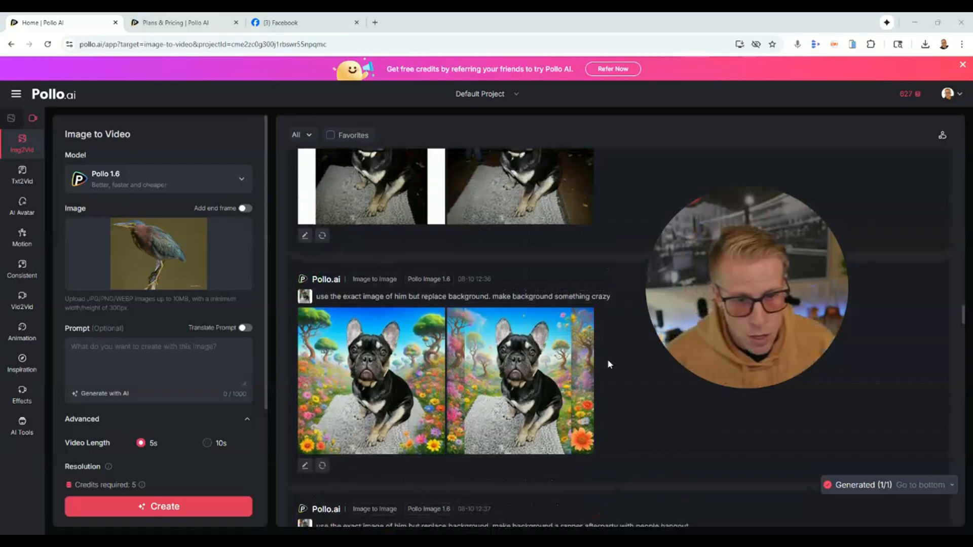
{"action": "scroll", "scroll_direction": "up", "scroll_amount": 3}
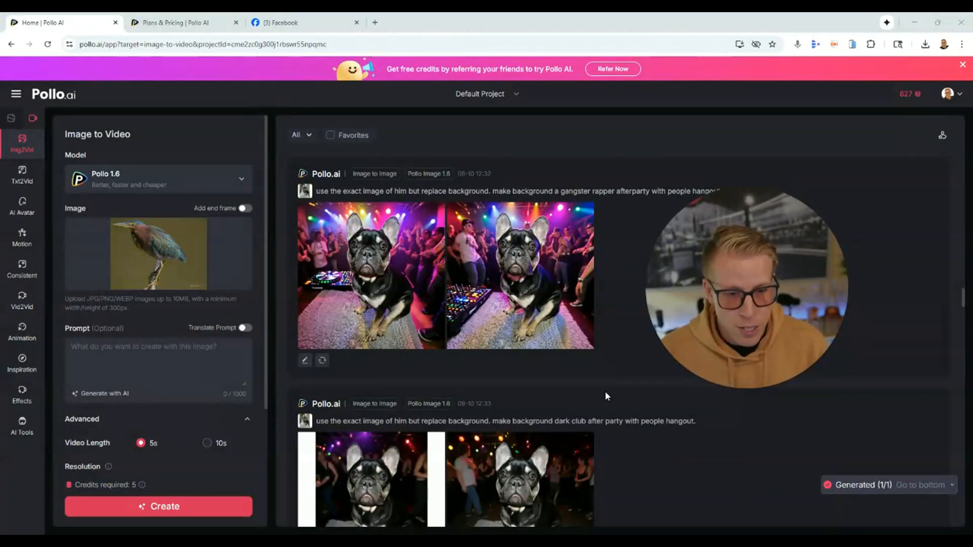
{"action": "scroll", "scroll_direction": "up", "scroll_amount": 3}
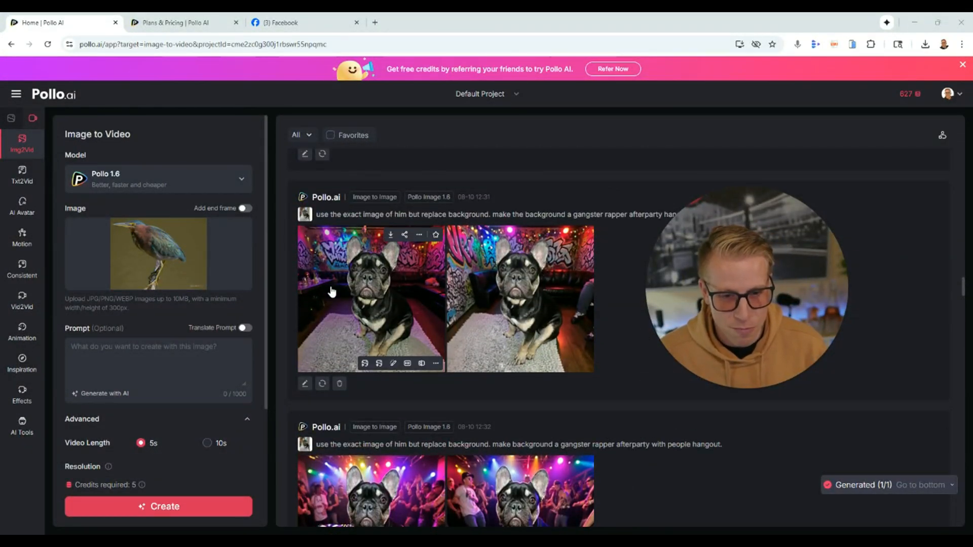
{"action": "scroll", "scroll_direction": "down", "scroll_amount": 3}
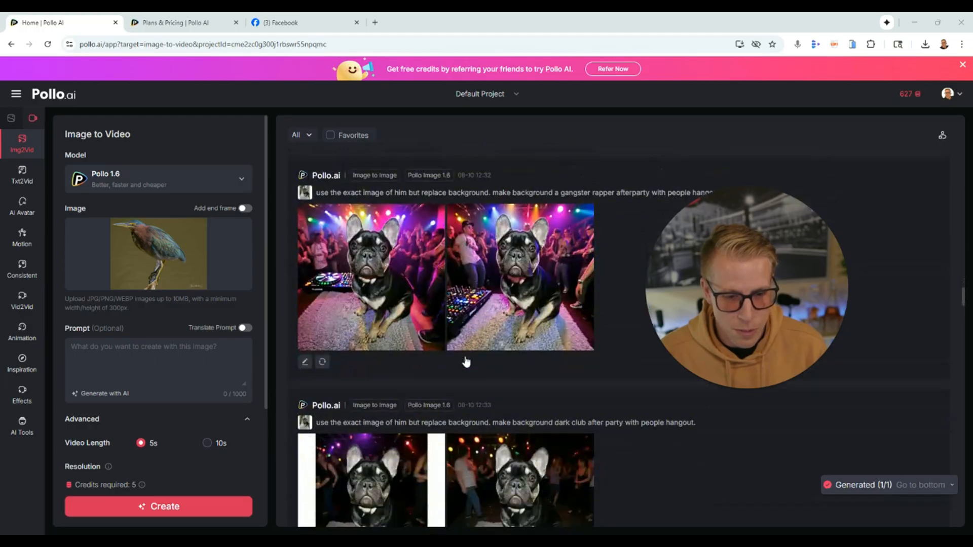
{"action": "scroll", "scroll_direction": "down", "scroll_amount": 3}
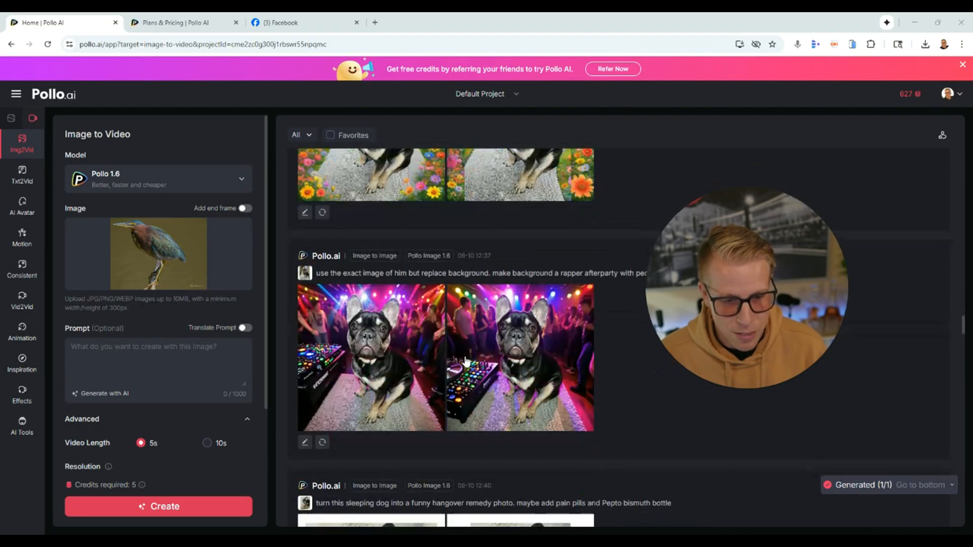
{"action": "left_click", "coordinate": [370, 357]}
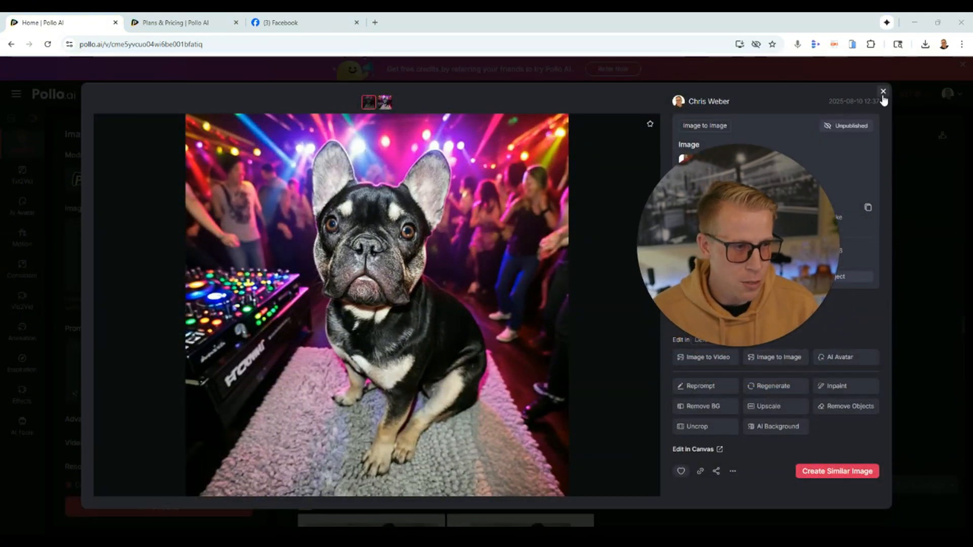
{"action": "left_click", "coordinate": [882, 91]}
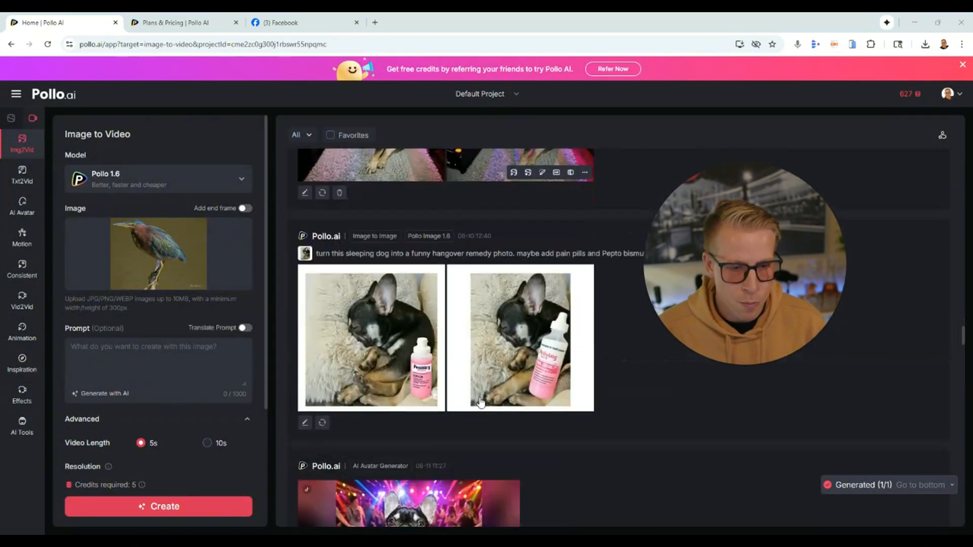
{"action": "scroll", "scroll_direction": "down", "scroll_amount": 3}
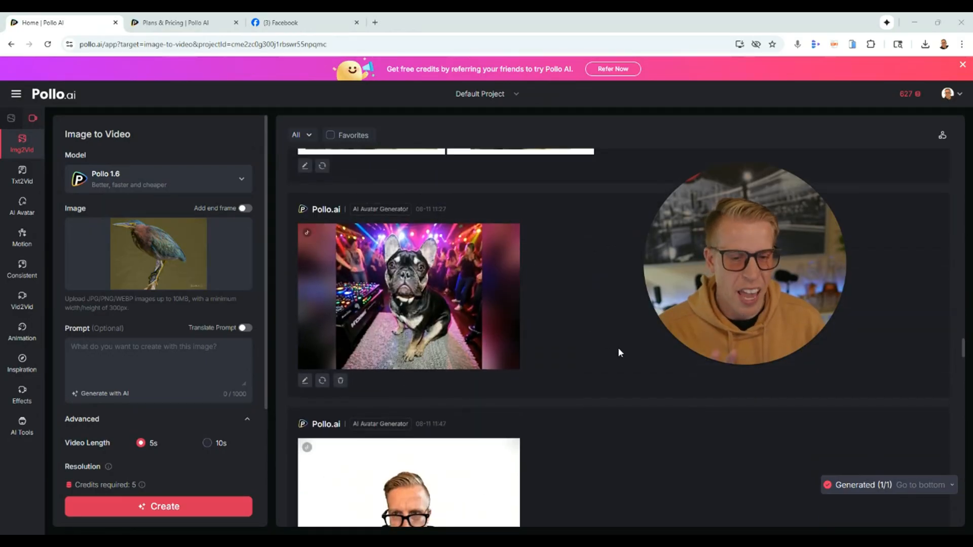
{"action": "left_click", "coordinate": [408, 296]}
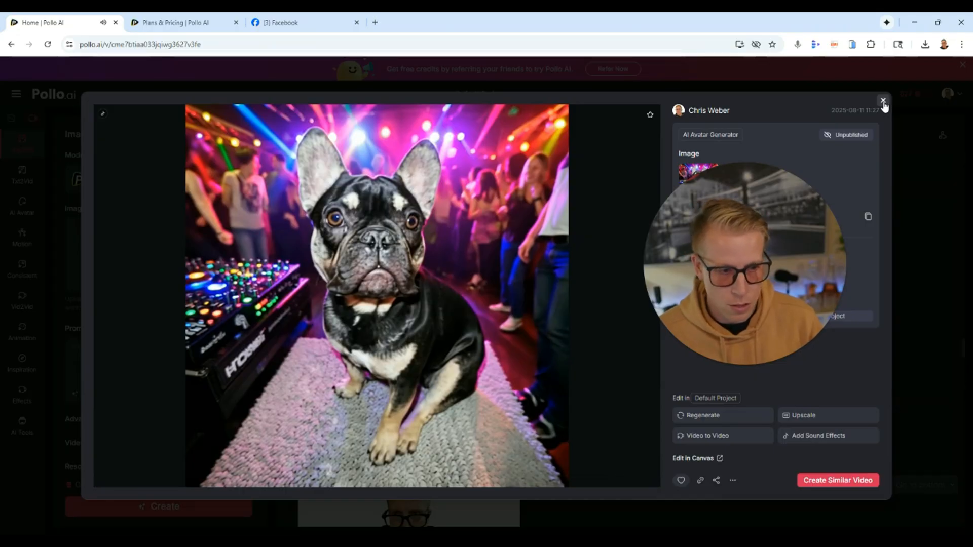
{"action": "left_click", "coordinate": [882, 101]}
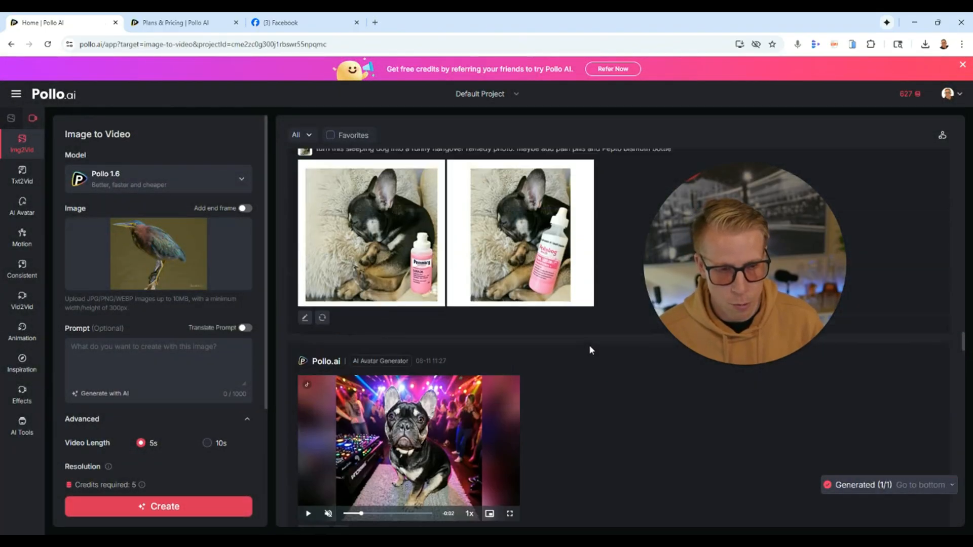
{"action": "scroll", "scroll_direction": "down", "scroll_amount": 3}
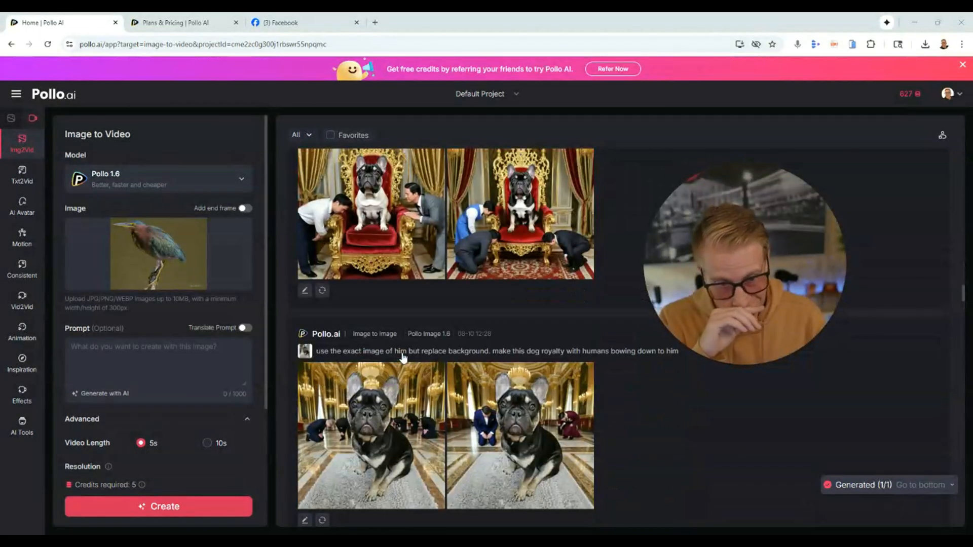
{"action": "scroll", "scroll_direction": "down", "scroll_amount": 3}
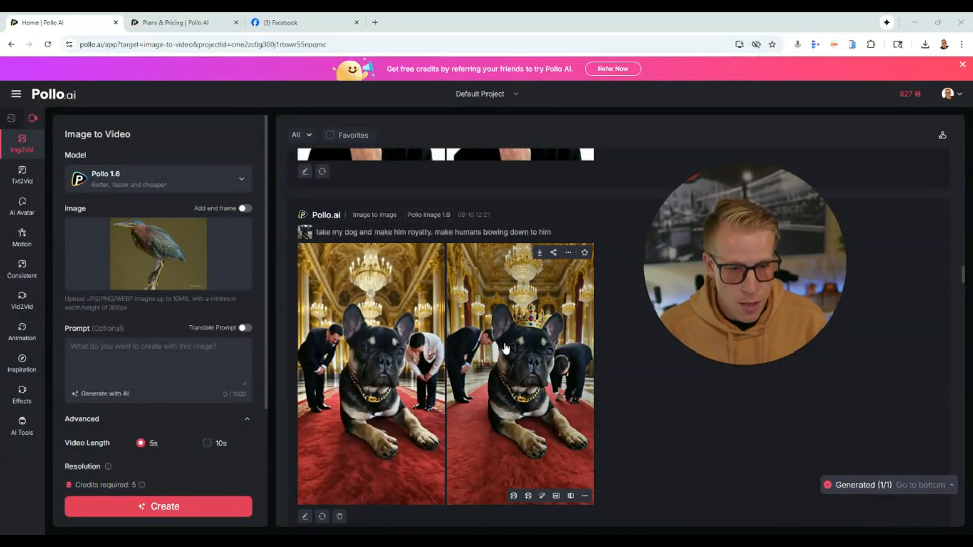
{"action": "left_click", "coordinate": [520, 372]}
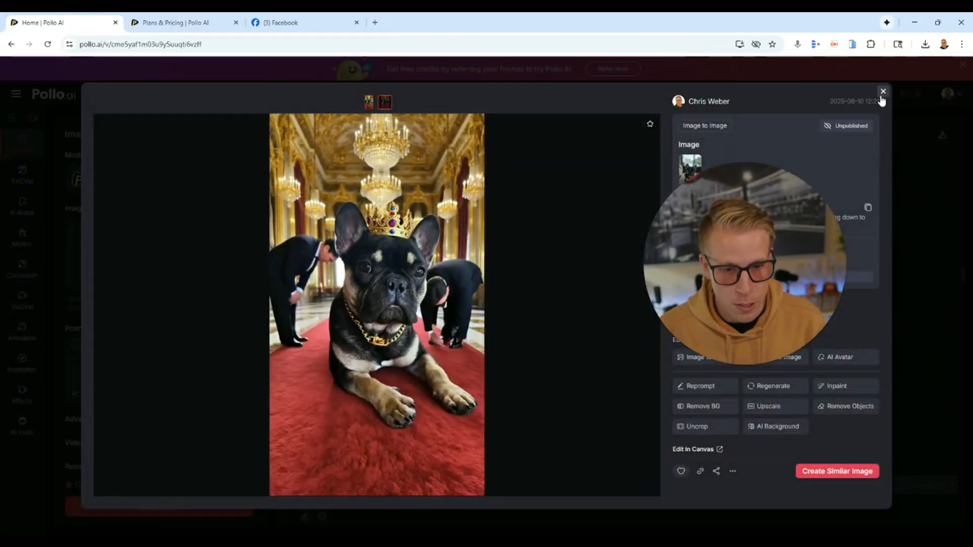
{"action": "left_click", "coordinate": [881, 91]}
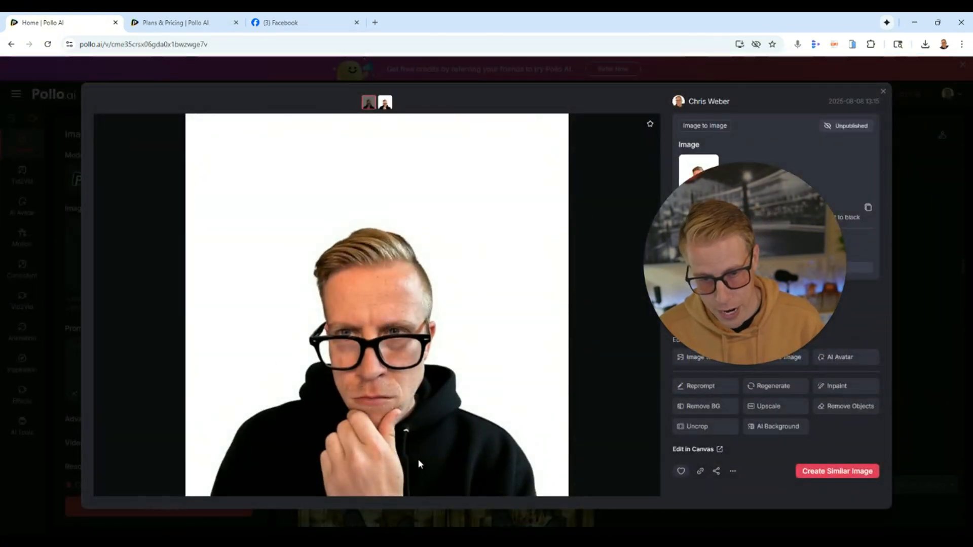
{"action": "mouse_move", "coordinate": [892, 97]}
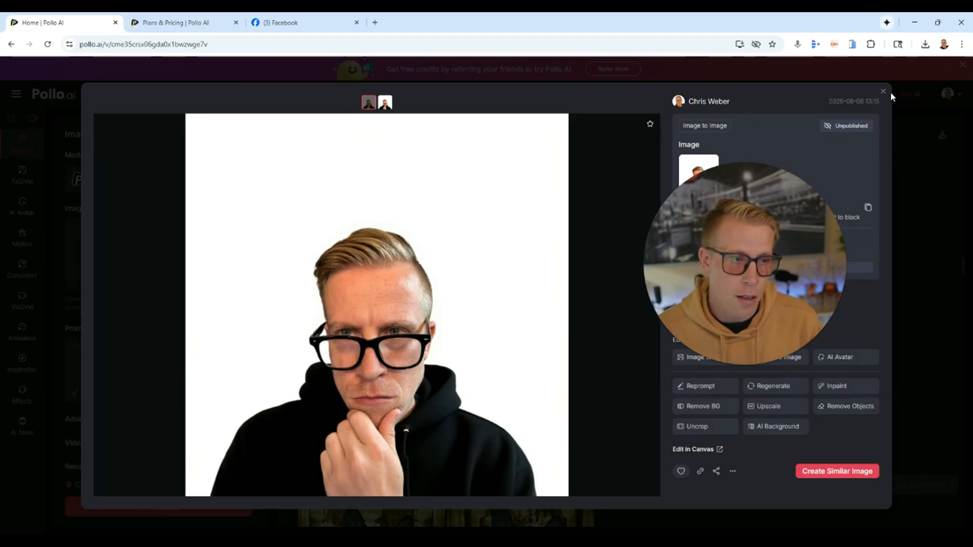
{"action": "left_click", "coordinate": [882, 91]}
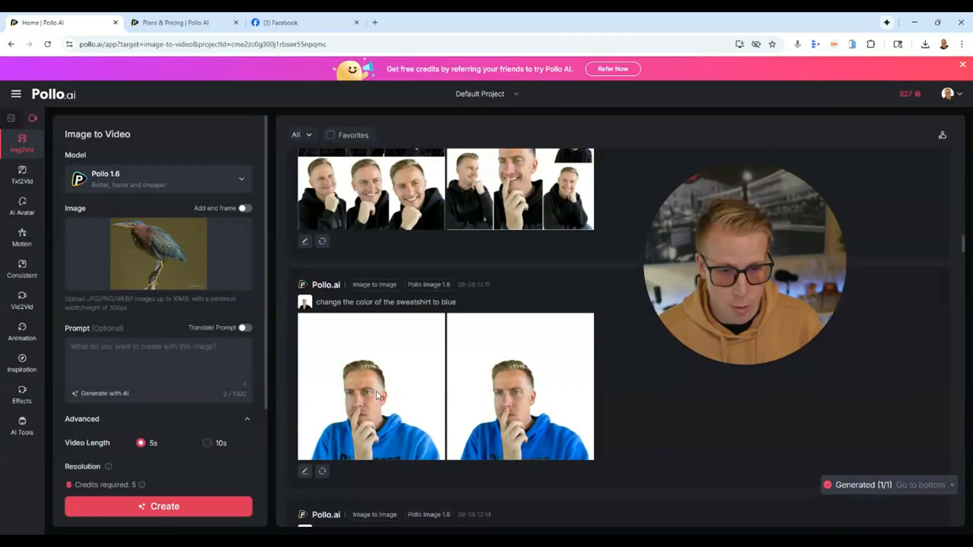
{"action": "scroll", "scroll_direction": "up", "scroll_amount": 3}
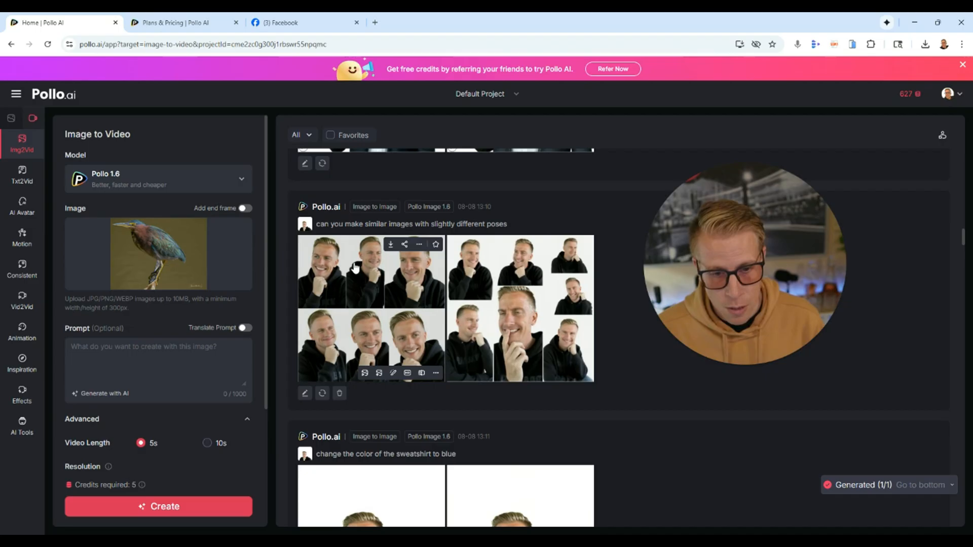
{"action": "left_click", "coordinate": [371, 309]}
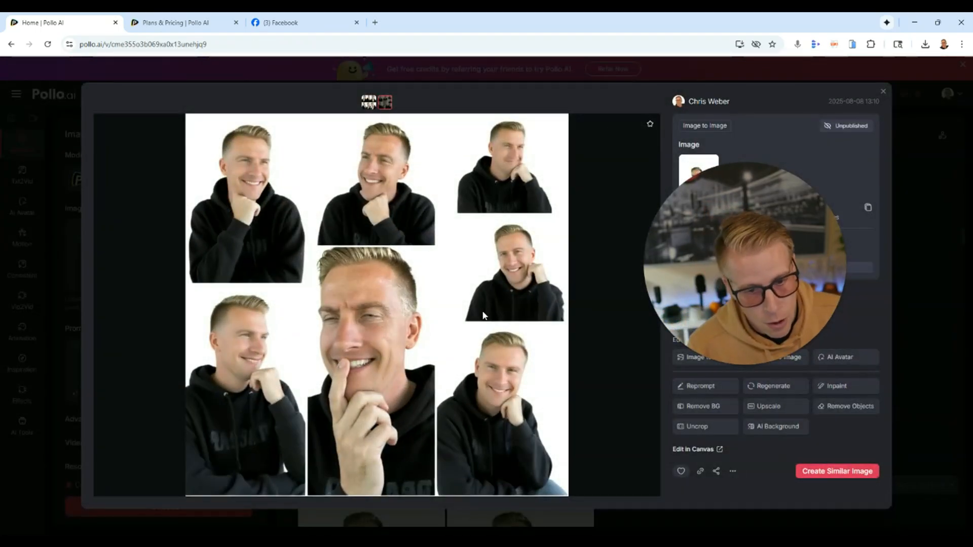
{"action": "mouse_move", "coordinate": [206, 357]}
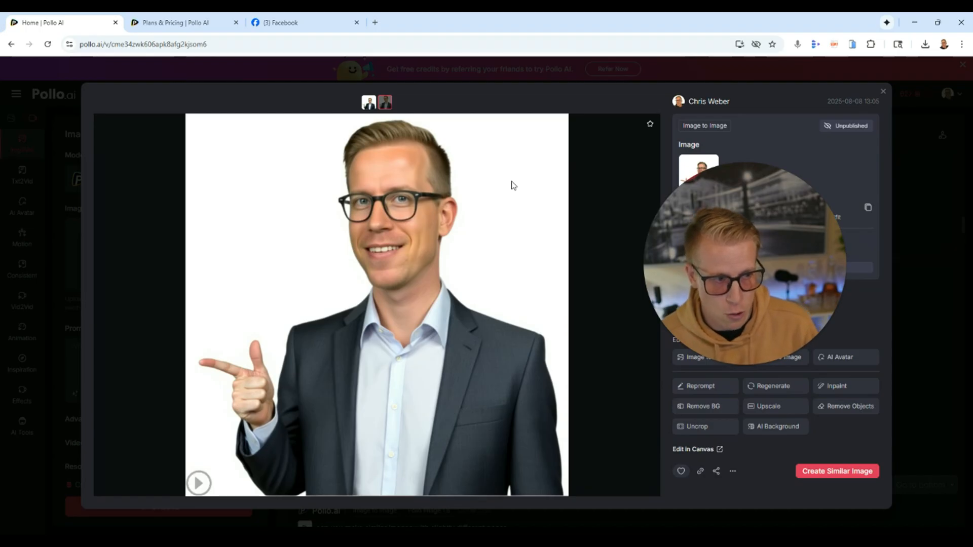
{"action": "mouse_move", "coordinate": [433, 273]}
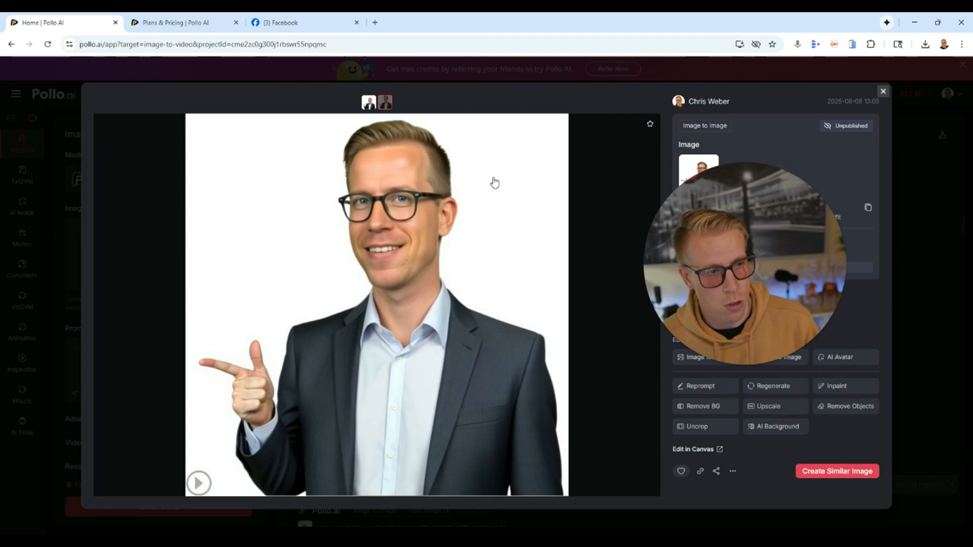
{"action": "left_click", "coordinate": [882, 92]}
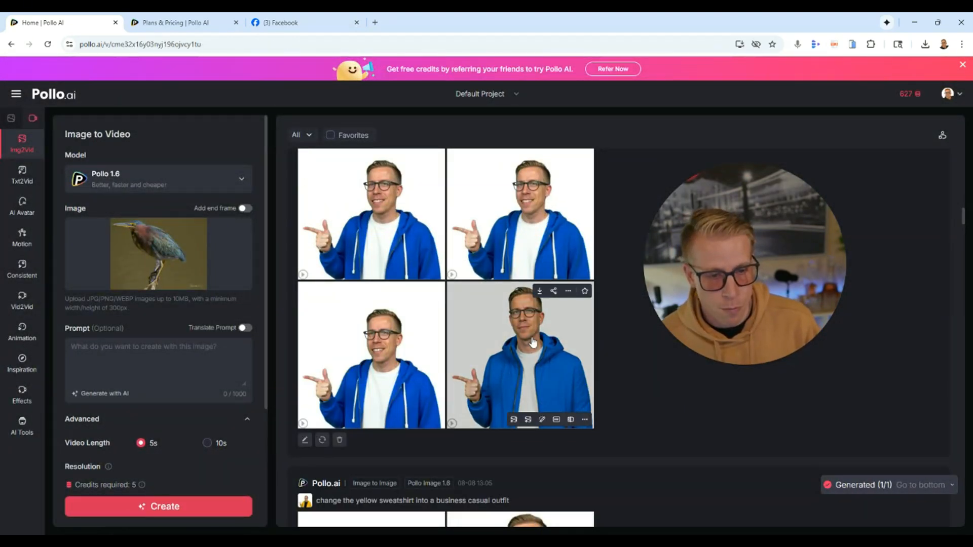
{"action": "left_click", "coordinate": [519, 356]}
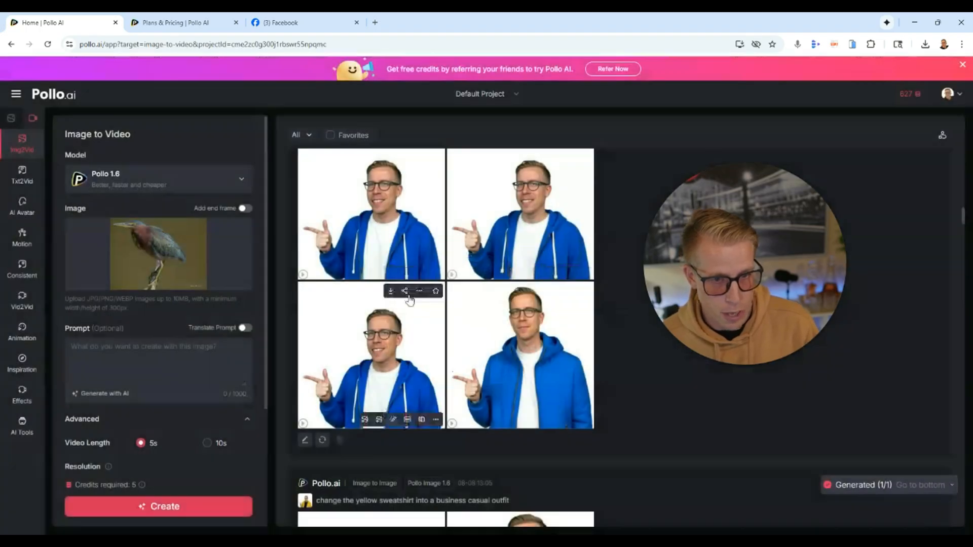
{"action": "scroll", "scroll_direction": "down", "scroll_amount": 3}
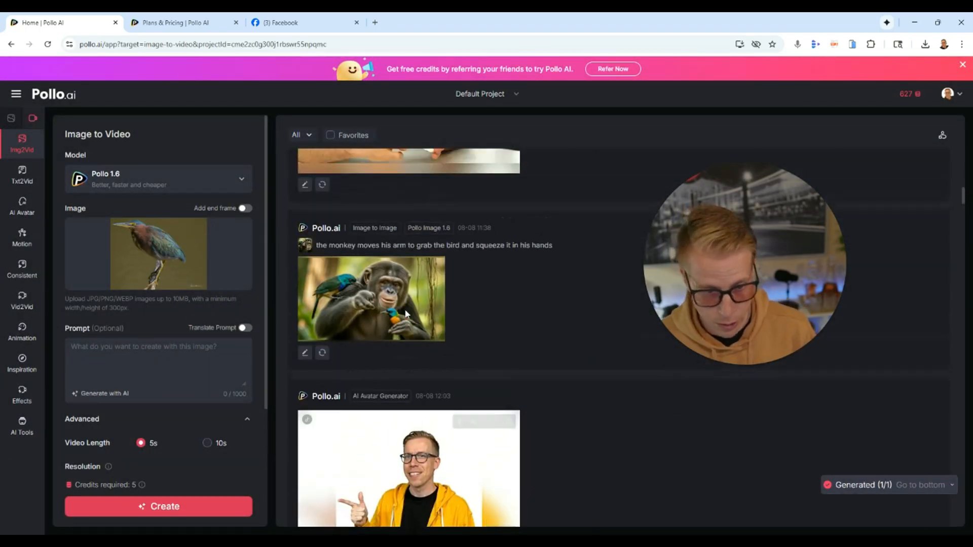
{"action": "scroll", "scroll_direction": "up", "scroll_amount": 3}
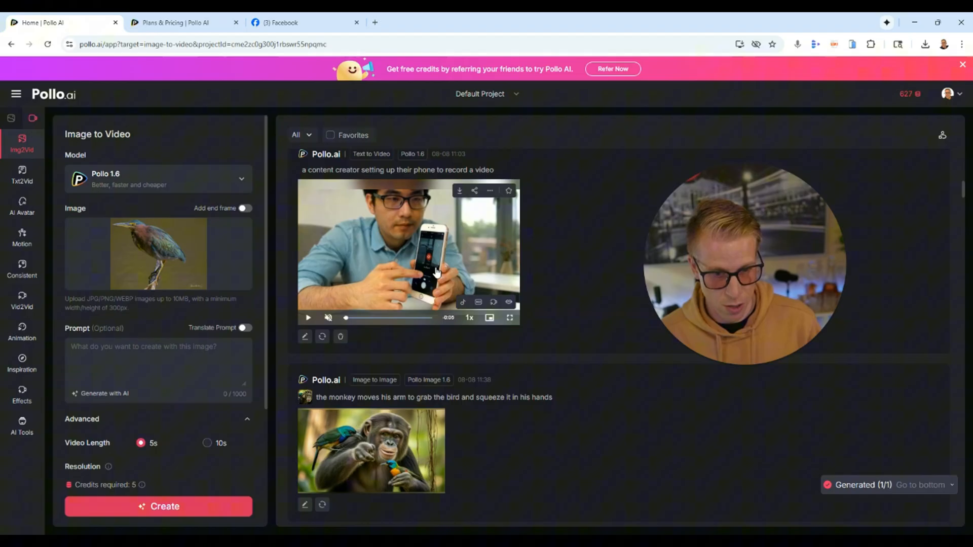
{"action": "left_click", "coordinate": [408, 251]}
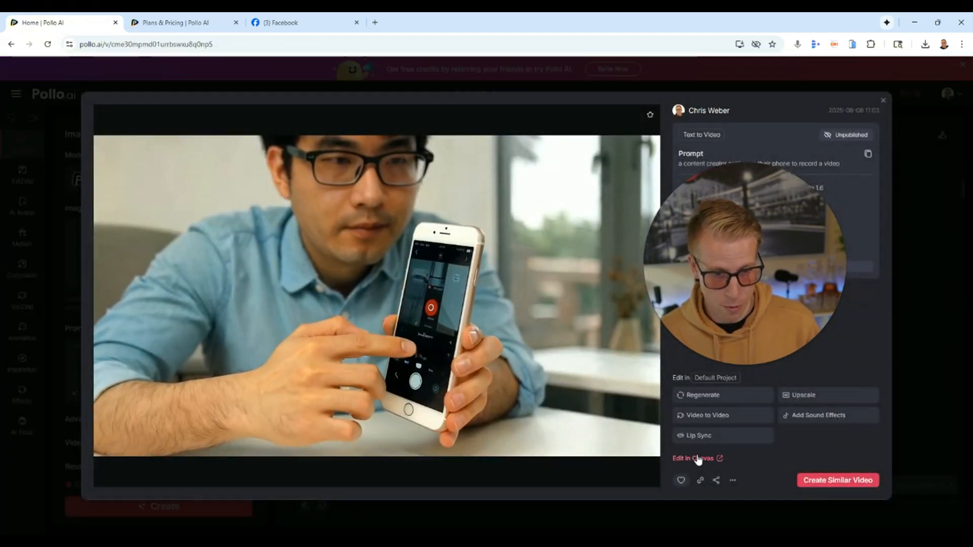
{"action": "left_click", "coordinate": [375, 295]}
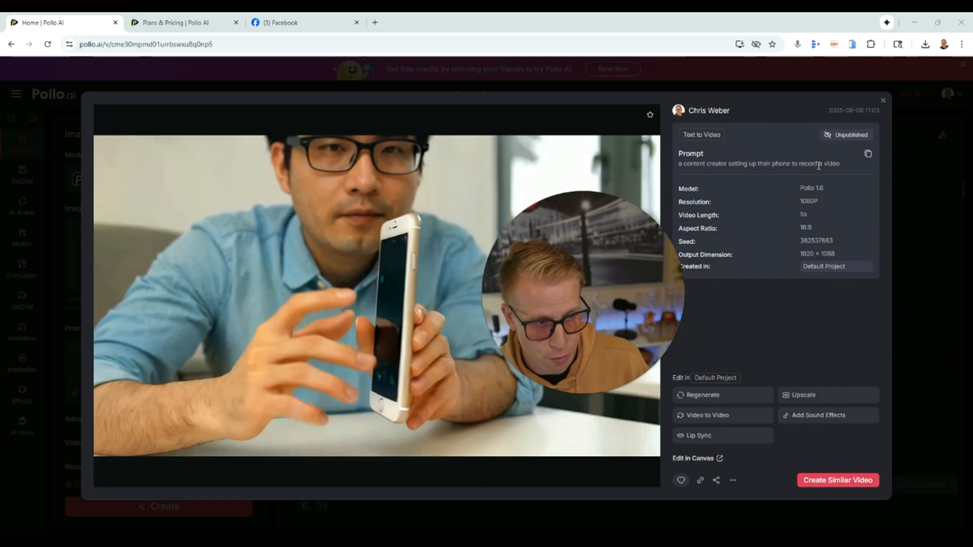
{"action": "left_click", "coordinate": [375, 295]}
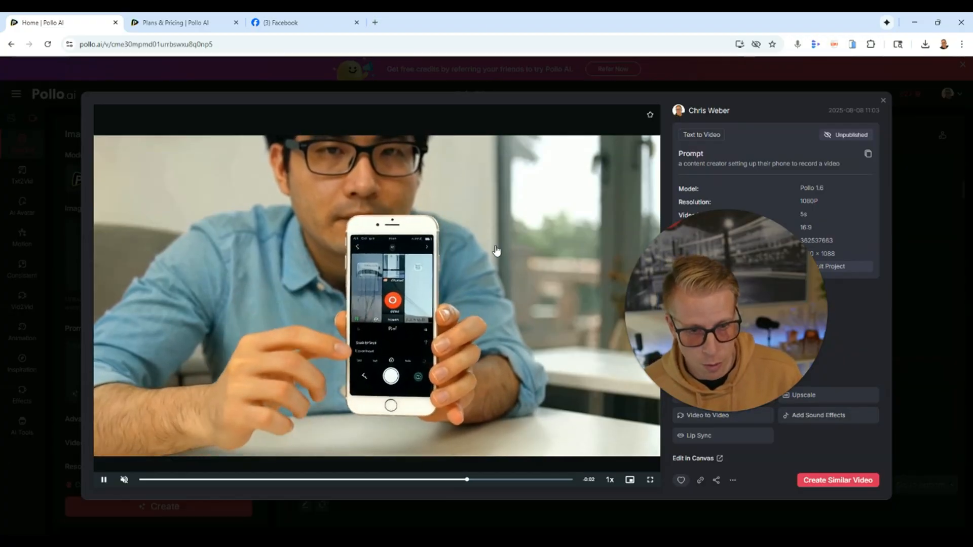
{"action": "left_click", "coordinate": [882, 100]}
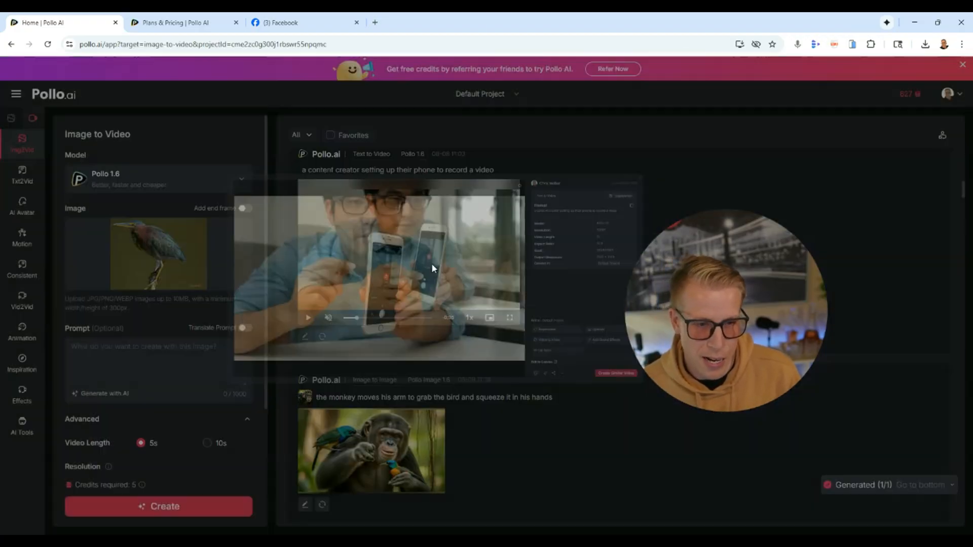
{"action": "scroll", "scroll_direction": "up", "scroll_amount": 3}
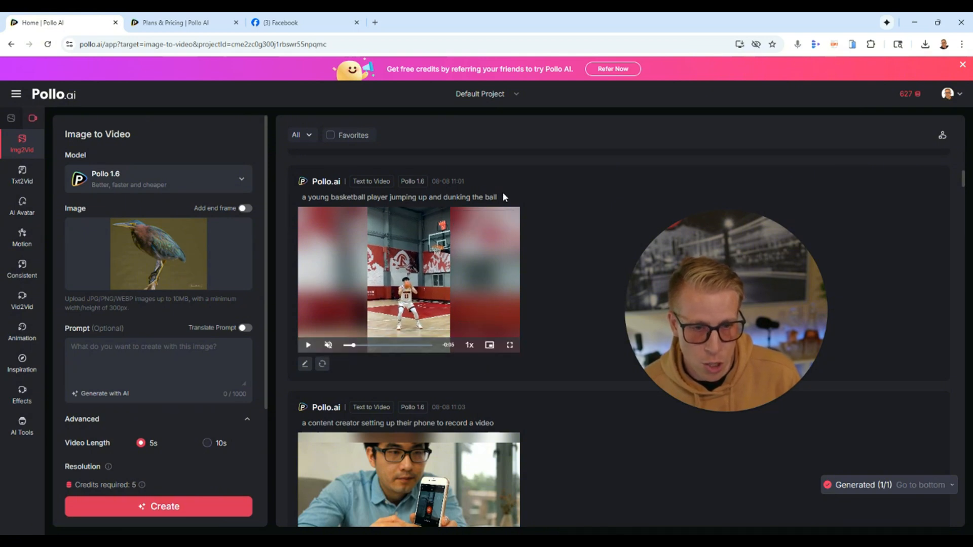
{"action": "left_click", "coordinate": [409, 277]}
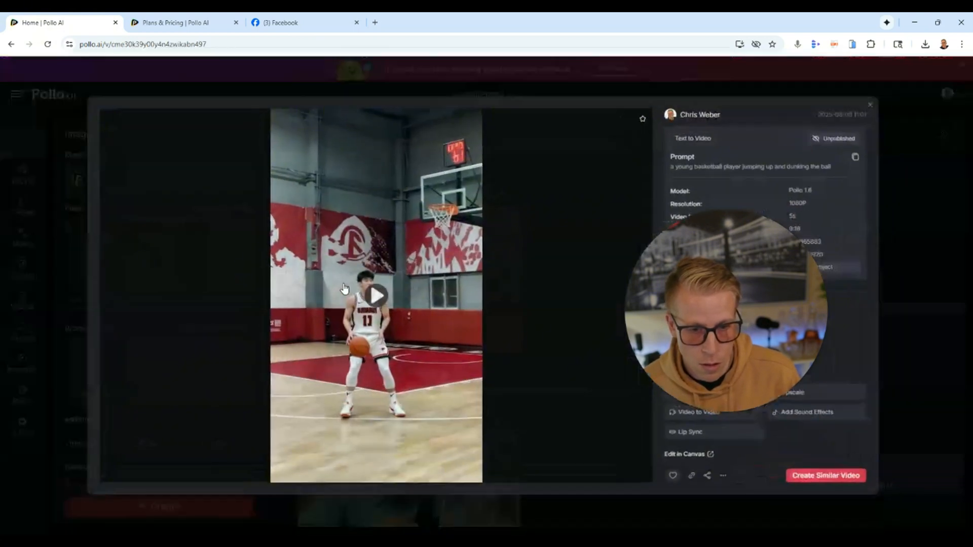
{"action": "left_click", "coordinate": [375, 296]}
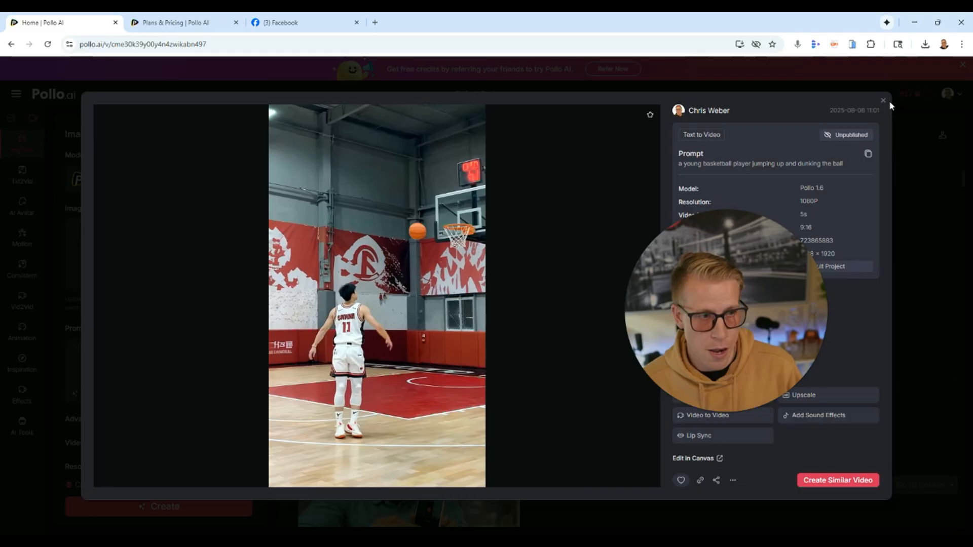
{"action": "left_click", "coordinate": [882, 99]}
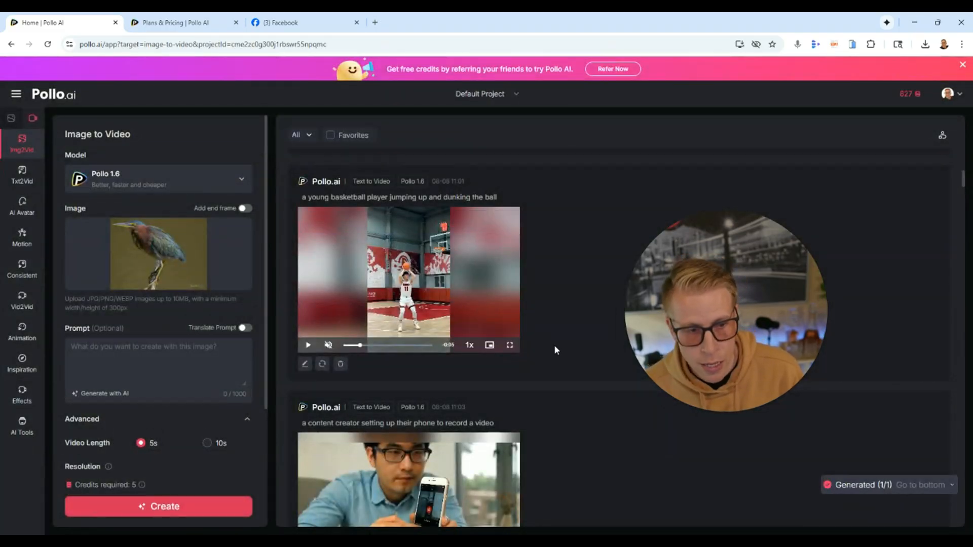
{"action": "scroll", "scroll_direction": "up", "scroll_amount": 3}
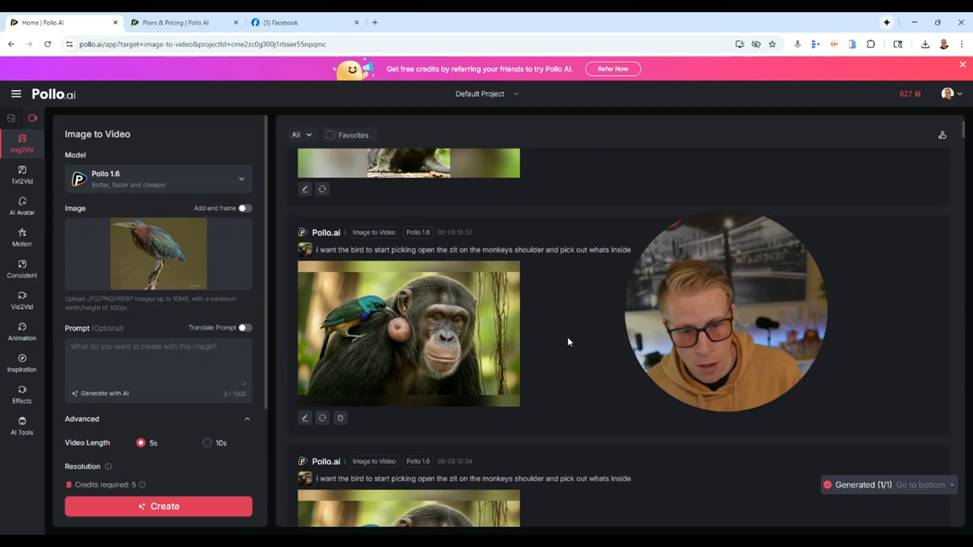
{"action": "mouse_move", "coordinate": [564, 323]}
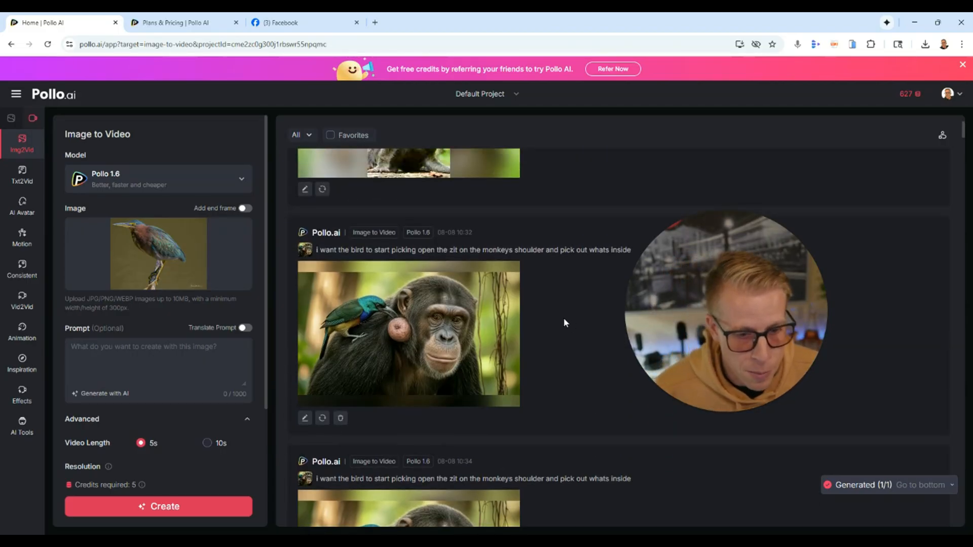
{"action": "scroll", "scroll_direction": "up", "scroll_amount": 3}
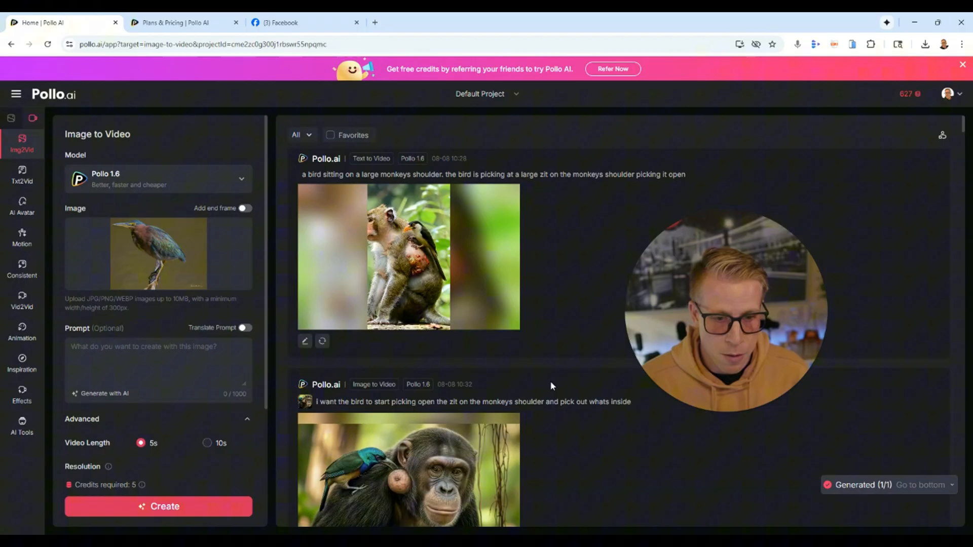
{"action": "left_click", "coordinate": [409, 472]}
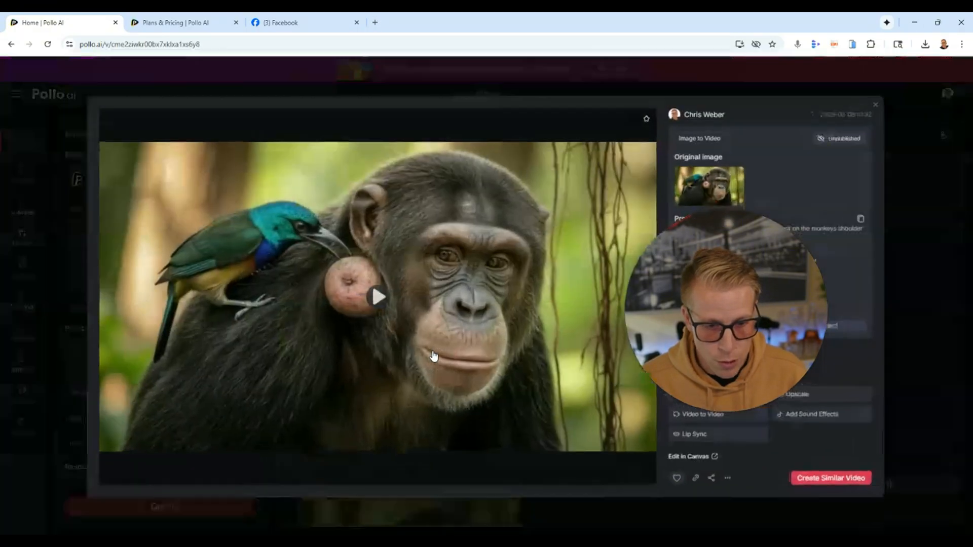
{"action": "left_click", "coordinate": [377, 296]}
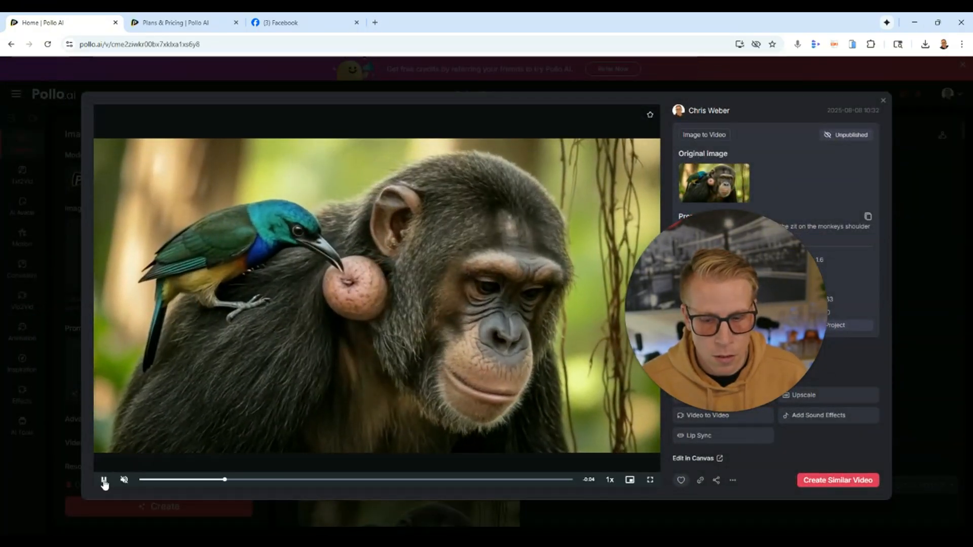
{"action": "left_click", "coordinate": [103, 480]}
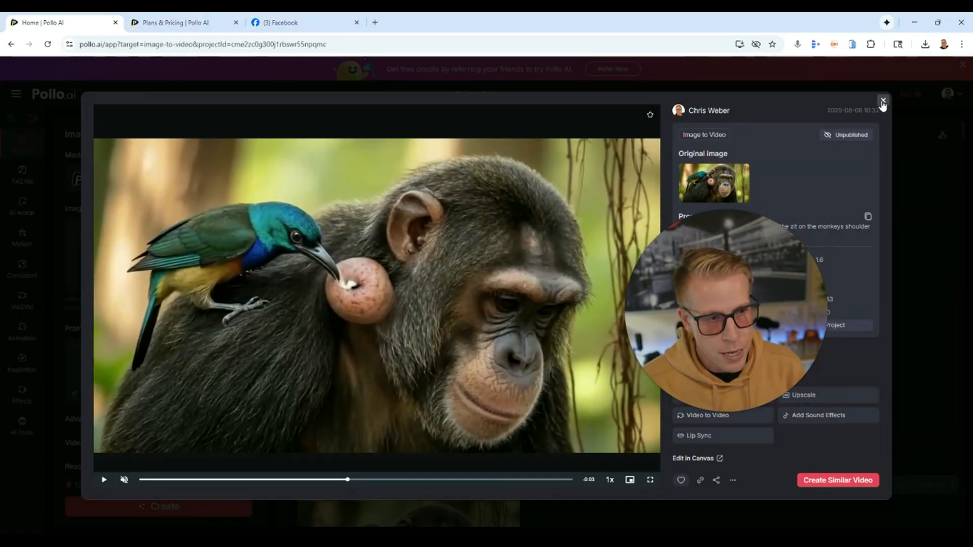
{"action": "left_click", "coordinate": [882, 101]}
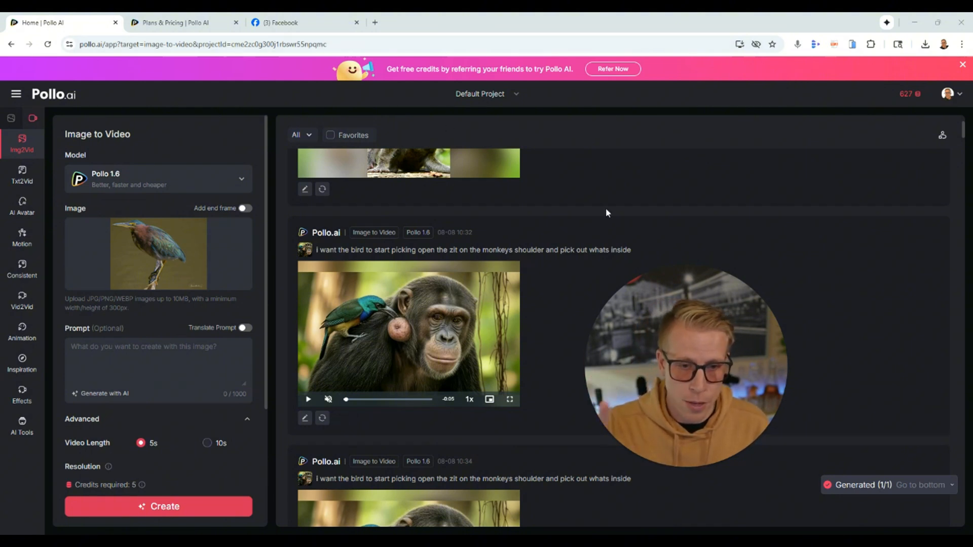
{"action": "scroll", "scroll_direction": "up", "scroll_amount": 3}
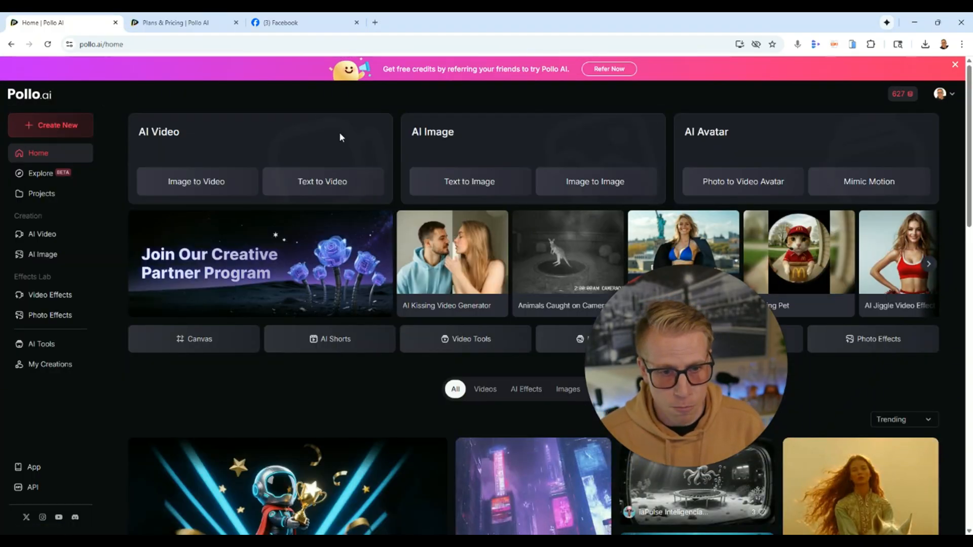
{"action": "mouse_move", "coordinate": [742, 181]}
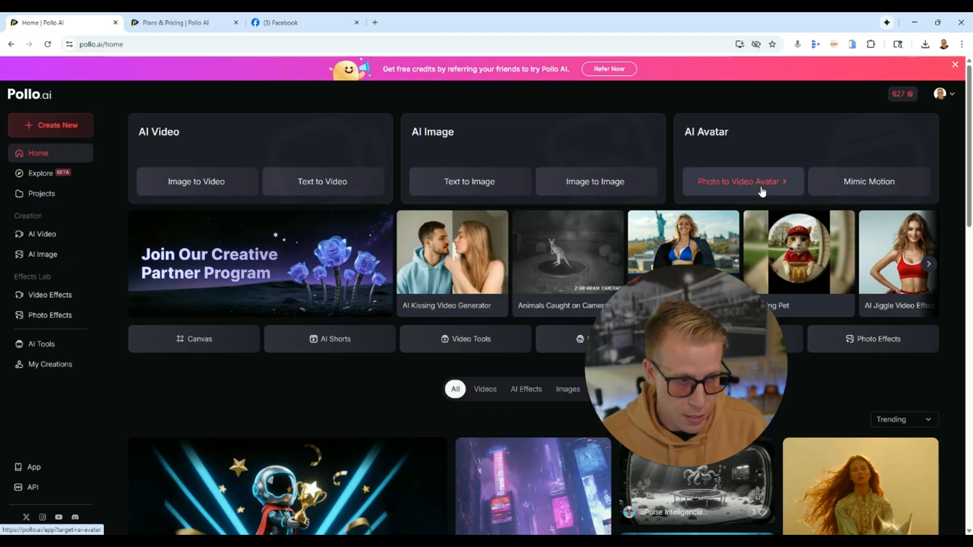
Open Photo to Video Avatar from the home page and scroll its generation history.
{"action": "left_click", "coordinate": [743, 182]}
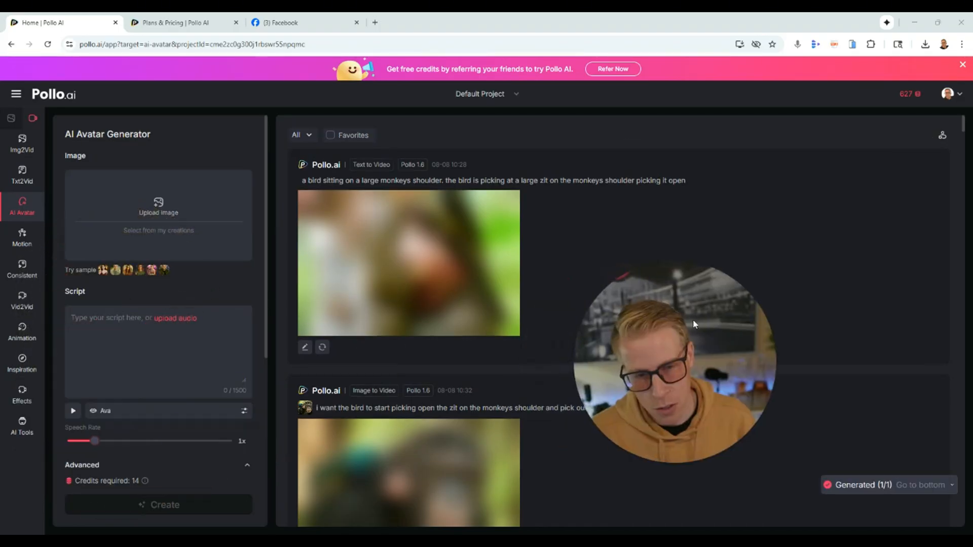
{"action": "scroll", "scroll_direction": "down", "scroll_amount": 3}
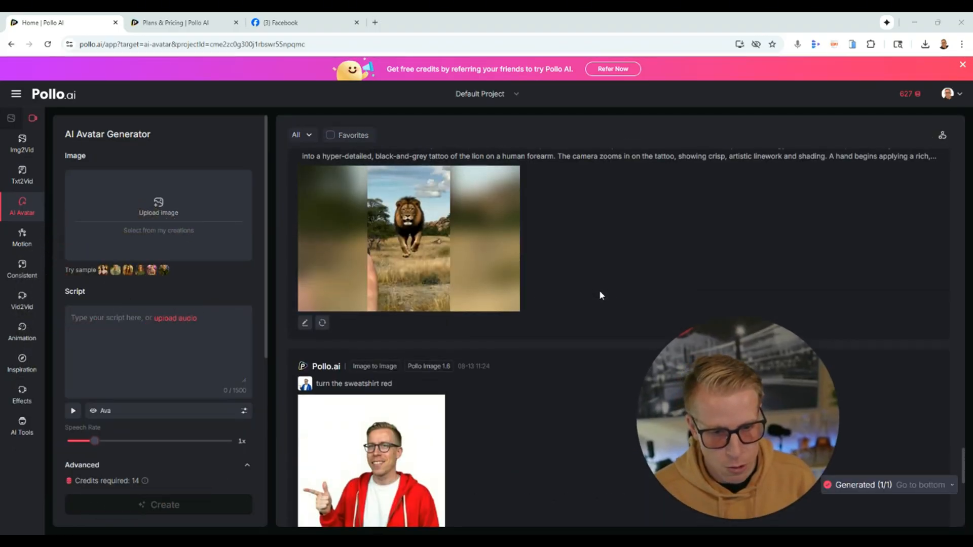
{"action": "scroll", "scroll_direction": "down", "scroll_amount": 3}
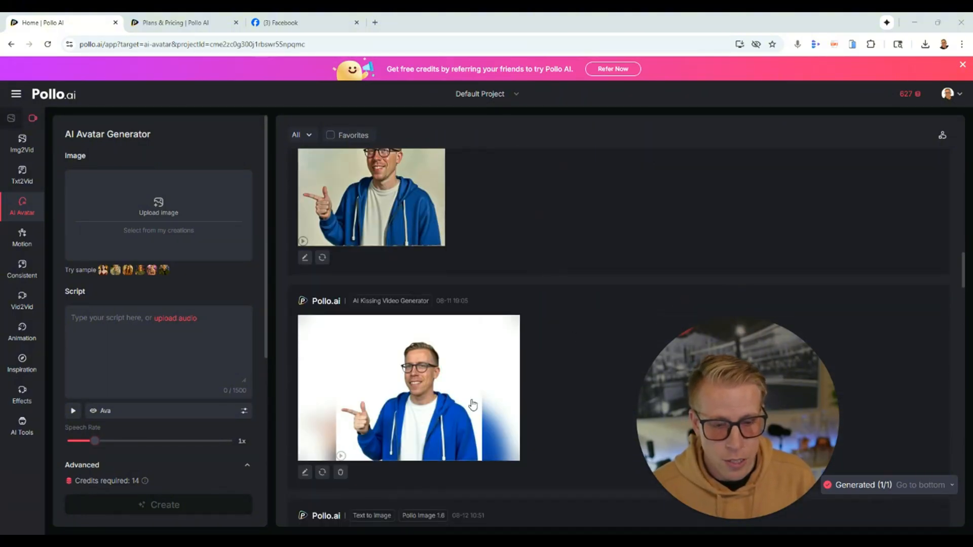
{"action": "left_click", "coordinate": [408, 388]}
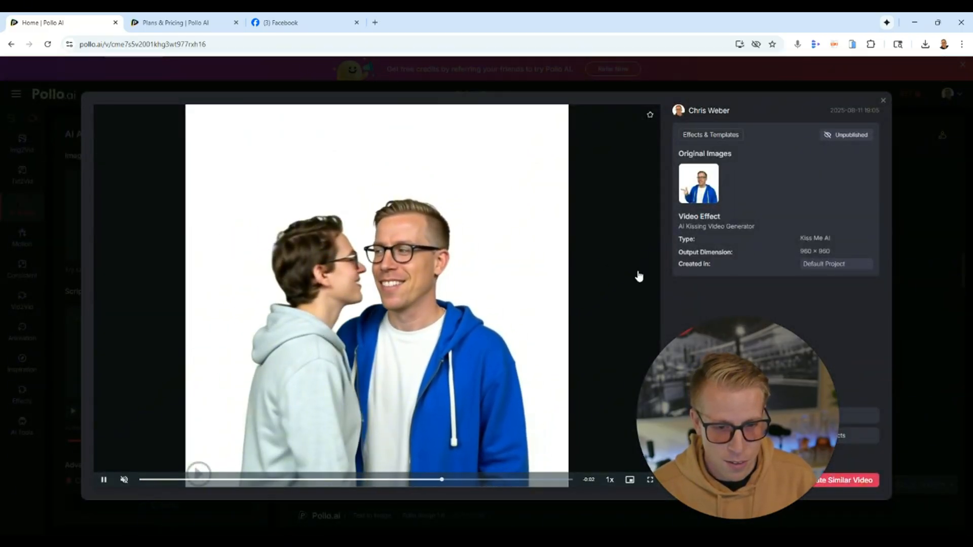
{"action": "left_click", "coordinate": [103, 479]}
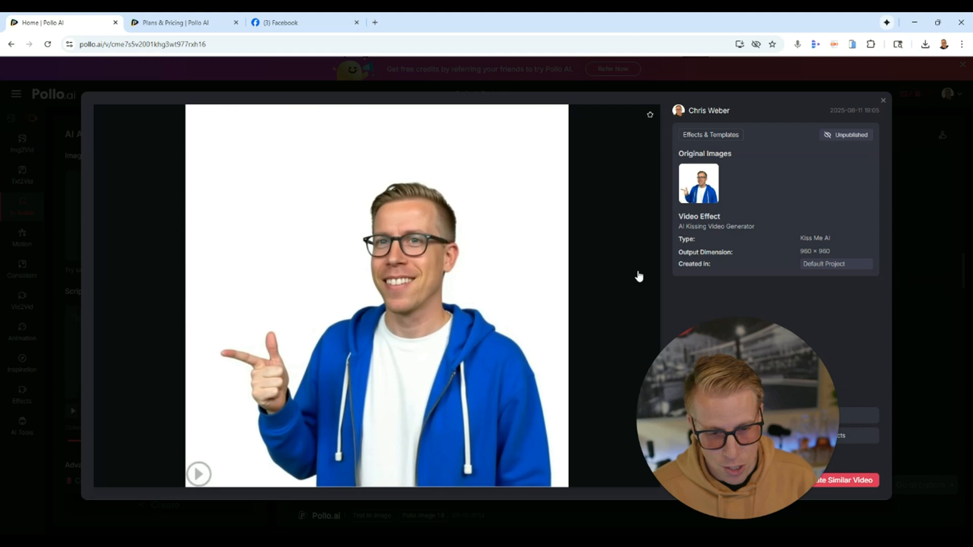
{"action": "left_click", "coordinate": [198, 473]}
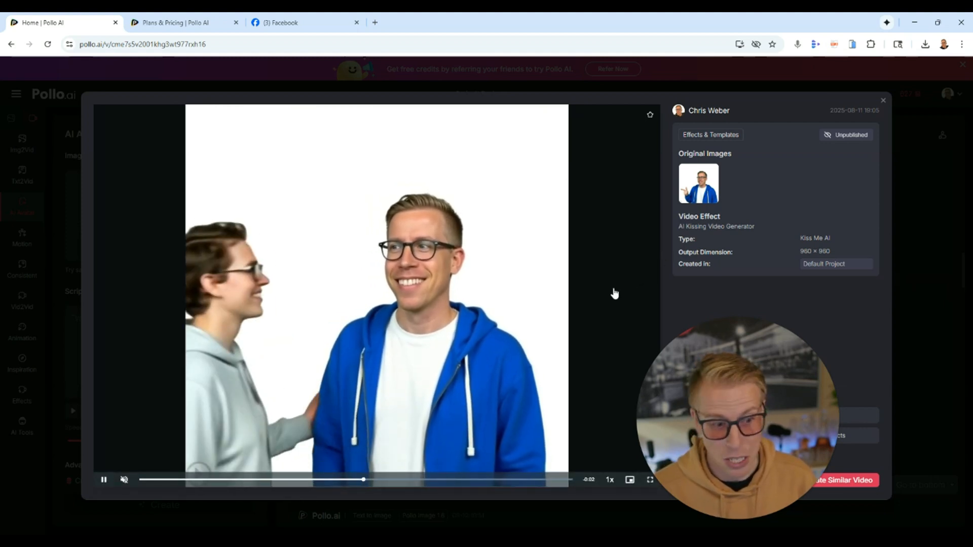
{"action": "left_click", "coordinate": [882, 100]}
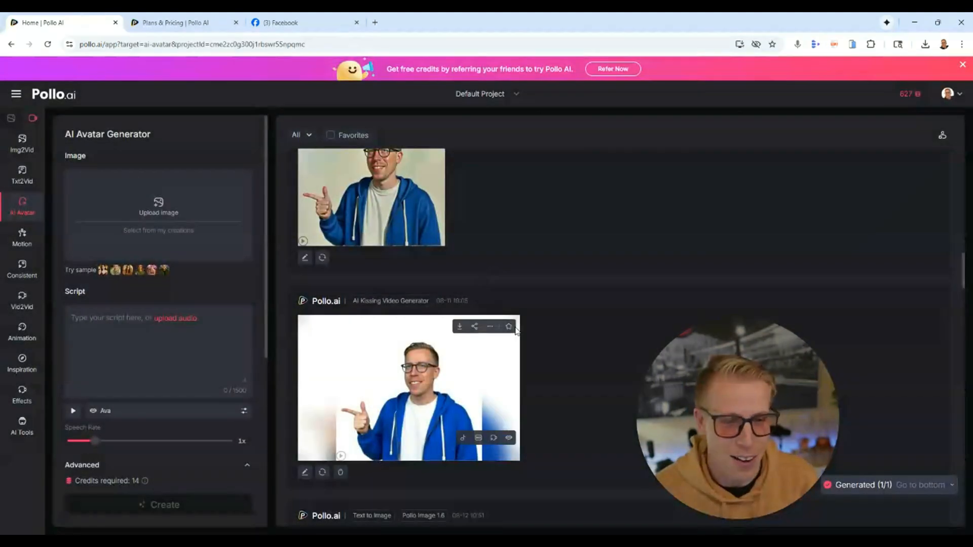
{"action": "scroll", "scroll_direction": "up", "scroll_amount": 3}
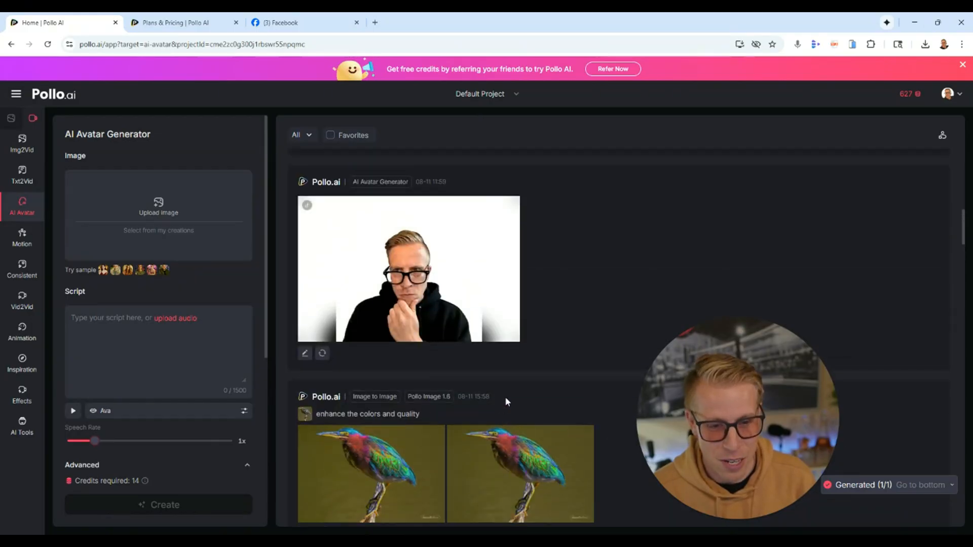
Open and play the hand-on-chin talking avatar video, then close the viewer.
{"action": "left_click", "coordinate": [407, 268]}
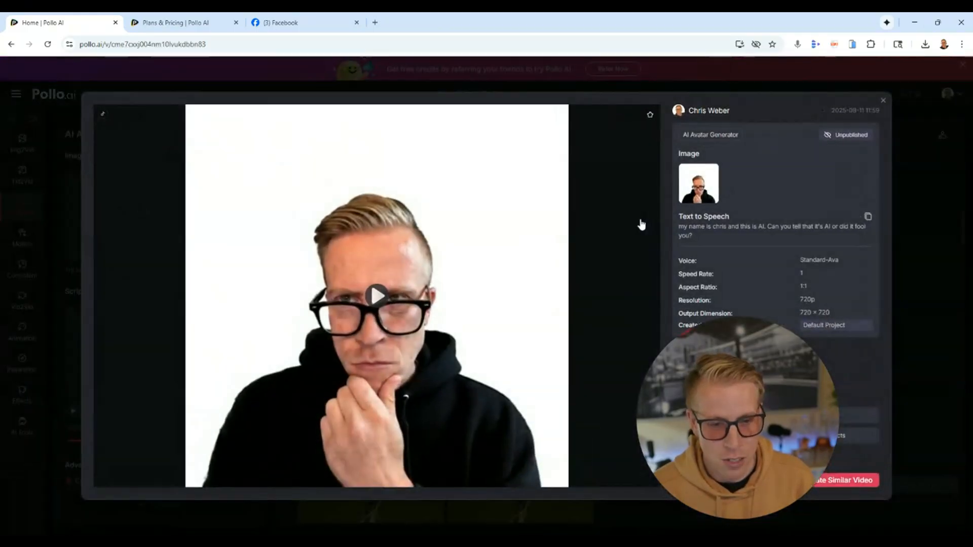
{"action": "left_click", "coordinate": [376, 294]}
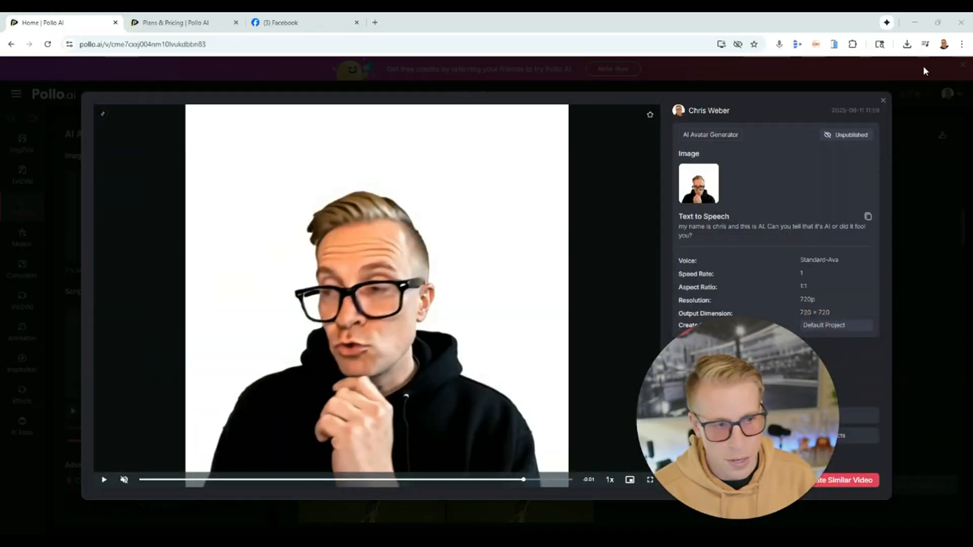
{"action": "left_click", "coordinate": [881, 100]}
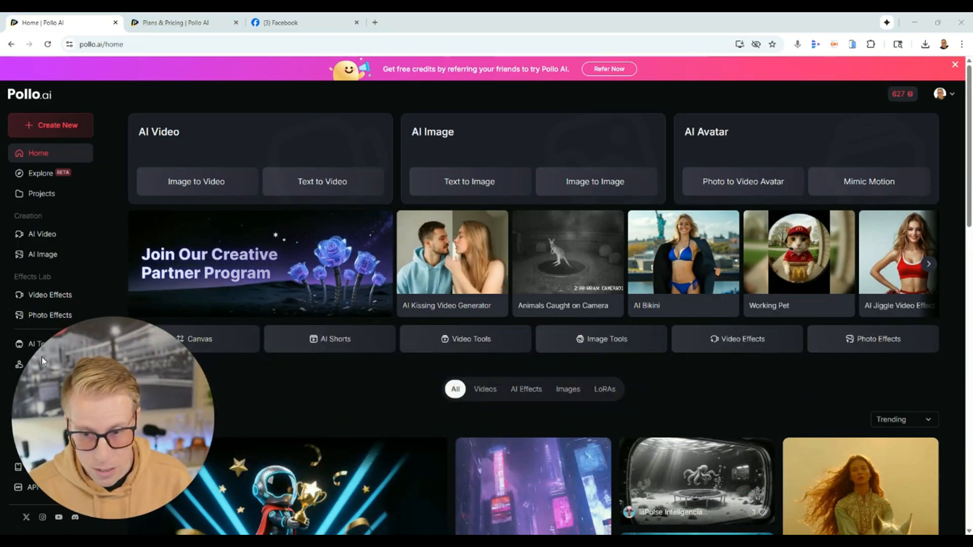
Open Video Effects and scroll through templates like Pet Interview and AI Tiger Hug.
{"action": "left_click", "coordinate": [50, 295]}
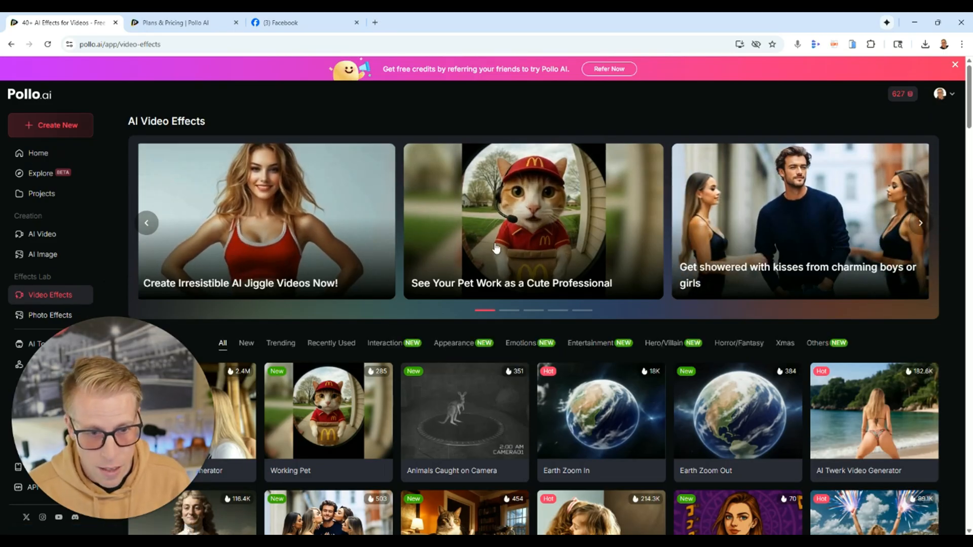
{"action": "scroll", "scroll_direction": "down", "scroll_amount": 3}
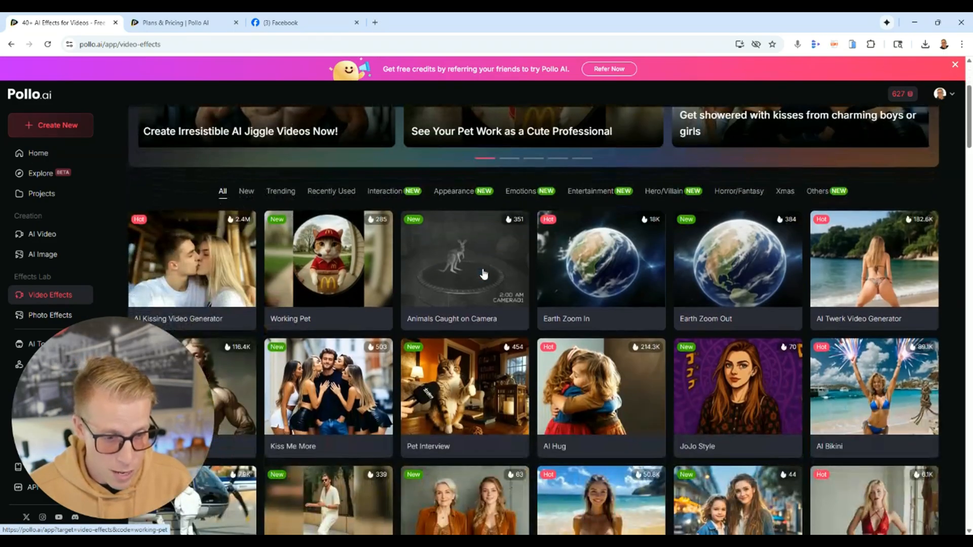
{"action": "mouse_move", "coordinate": [484, 273]}
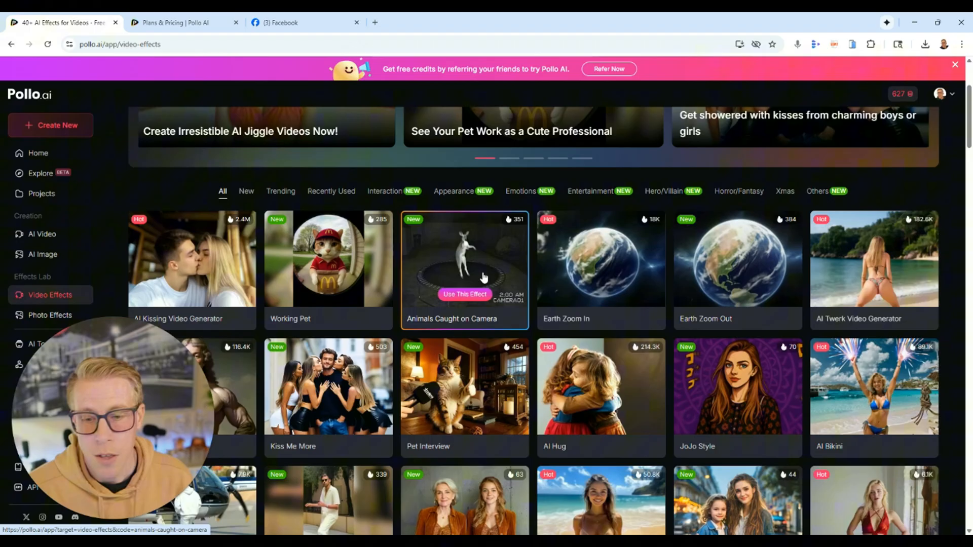
{"action": "scroll", "scroll_direction": "down", "scroll_amount": 3}
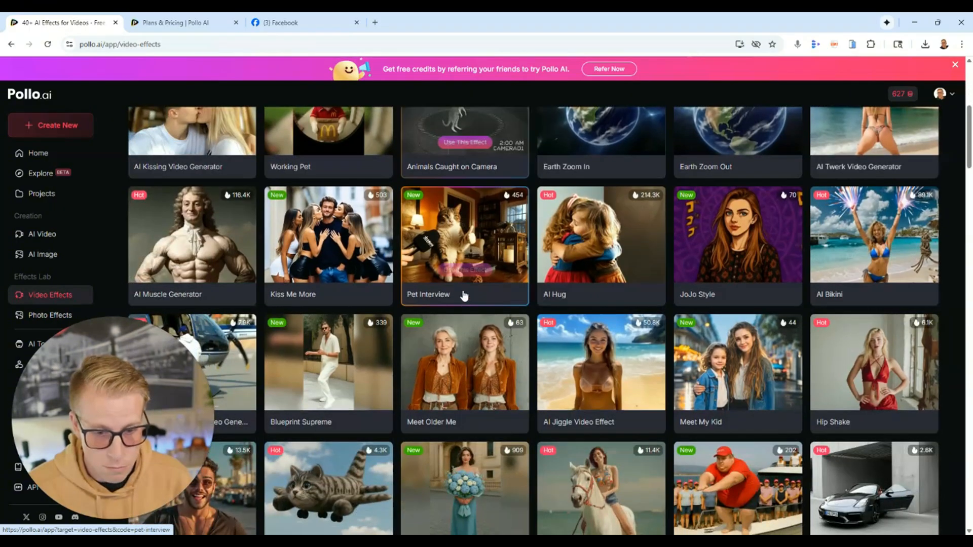
{"action": "mouse_move", "coordinate": [600, 371]}
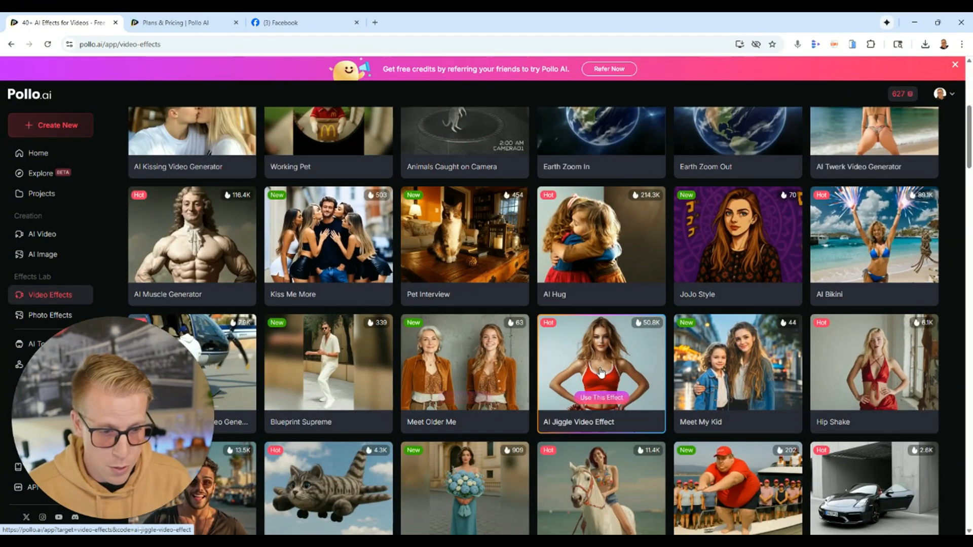
{"action": "scroll", "scroll_direction": "down", "scroll_amount": 3}
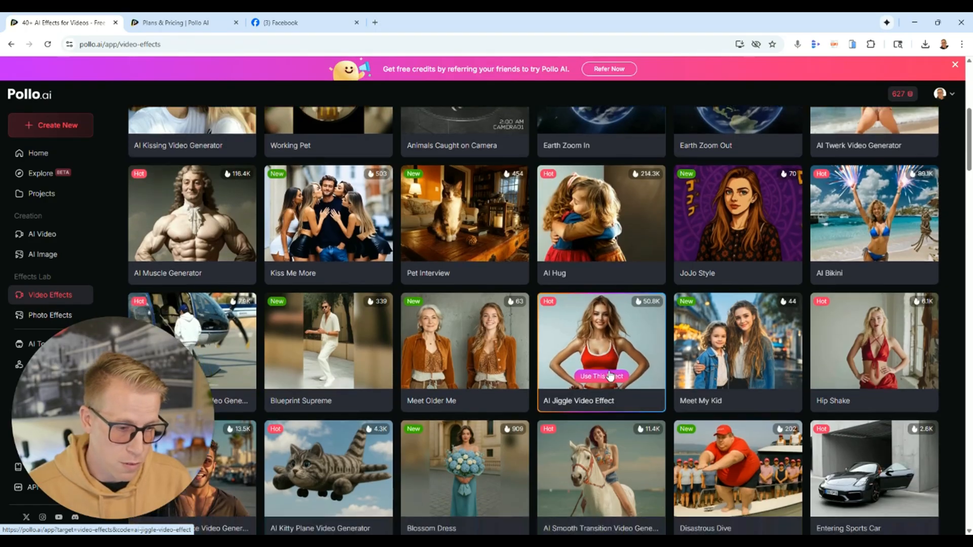
{"action": "scroll", "scroll_direction": "down", "scroll_amount": 3}
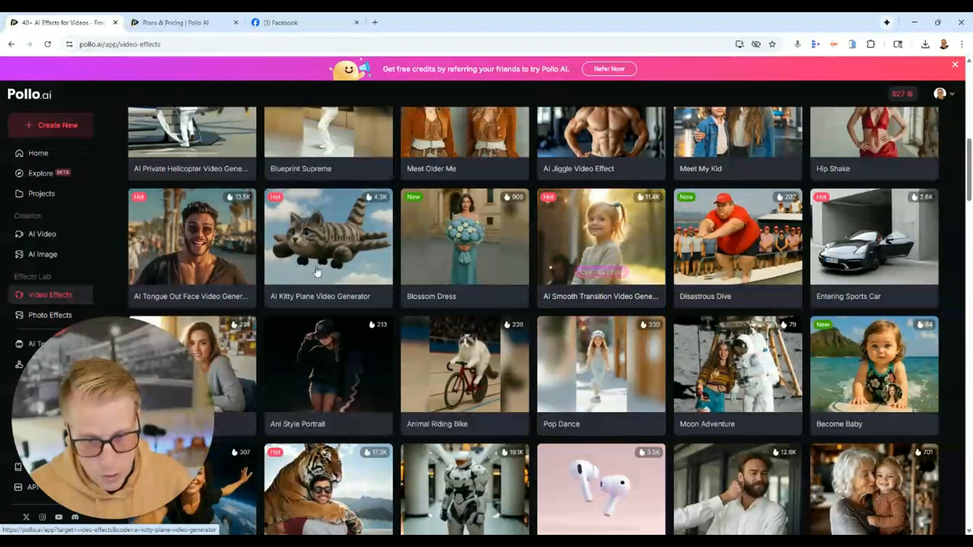
{"action": "scroll", "scroll_direction": "down", "scroll_amount": 3}
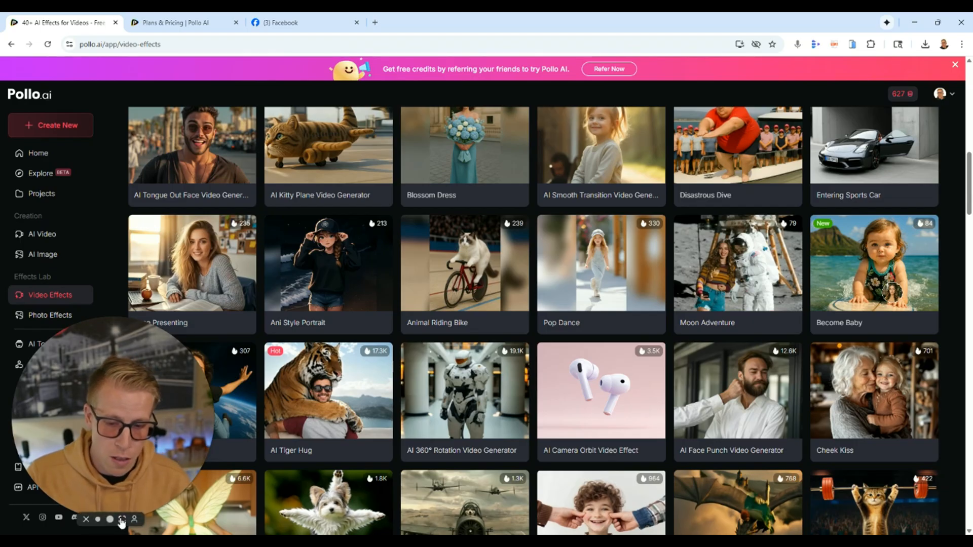
{"action": "left_click", "coordinate": [122, 520]}
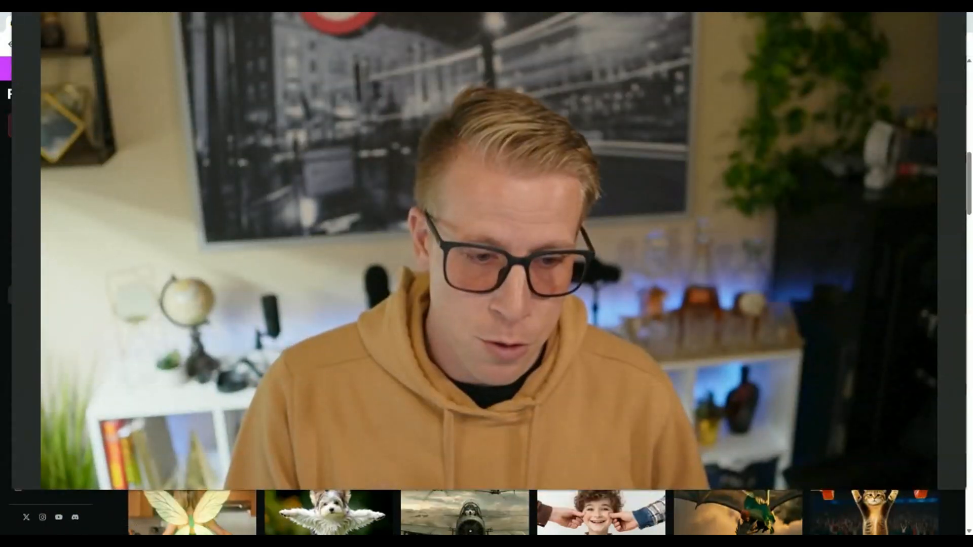